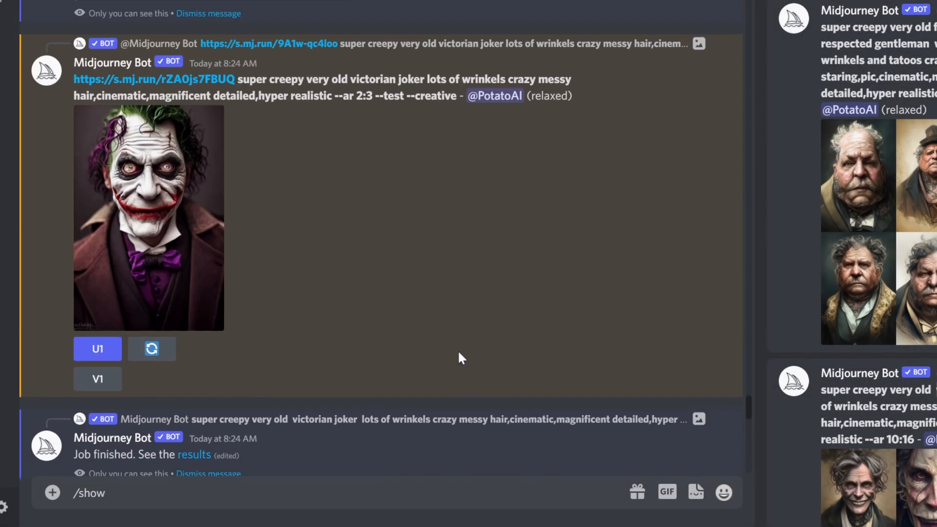
Step: Scroll the channel toward the server's earliest Midjourney joker grids
{"action": "scroll", "scroll_direction": "down", "scroll_amount": 3}
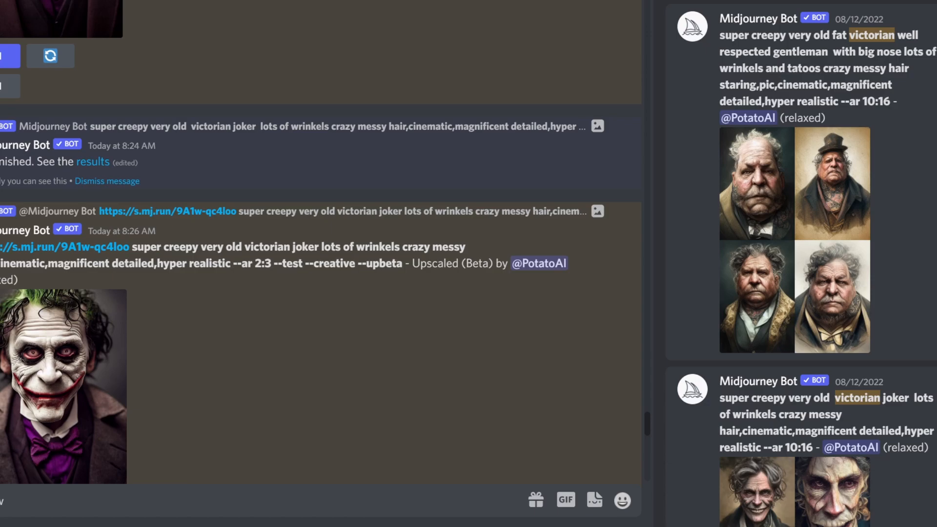
{"action": "mouse_move", "coordinate": [757, 67]}
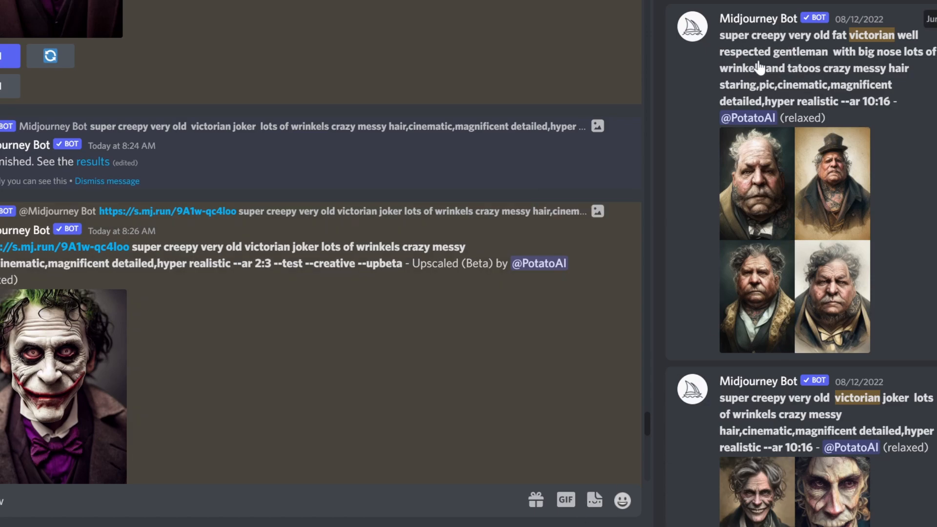
{"action": "mouse_move", "coordinate": [764, 203]}
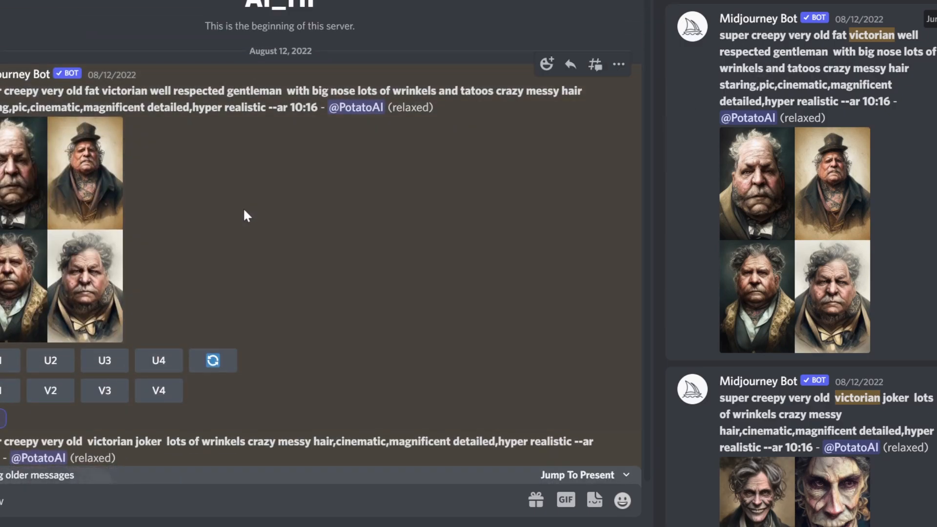
Step: Scroll through the old grids and close the enlarged WW2 soldier grid preview
{"action": "scroll", "scroll_direction": "down", "scroll_amount": 3}
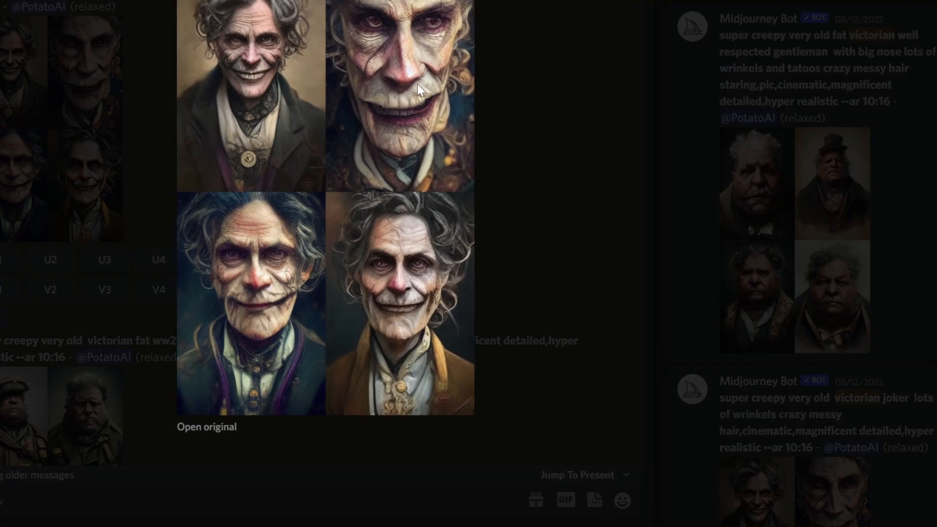
{"action": "mouse_move", "coordinate": [544, 91]}
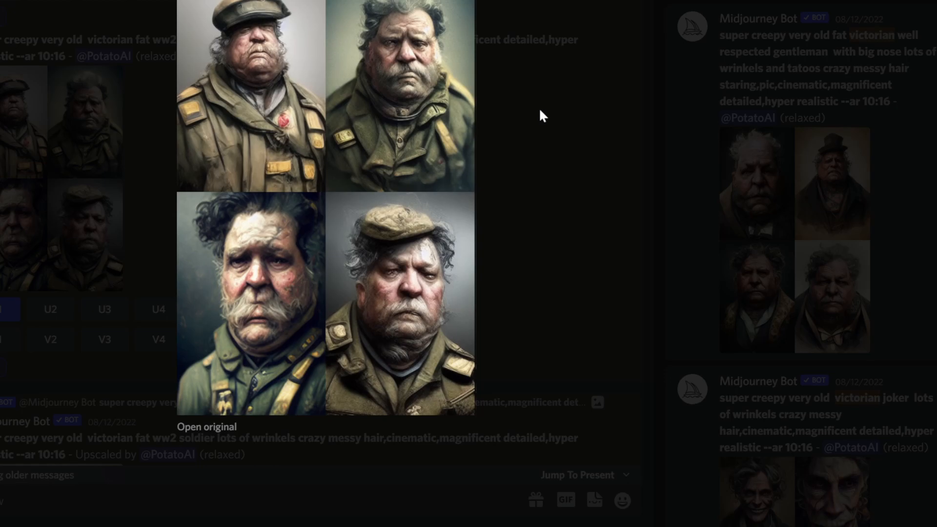
{"action": "left_click", "coordinate": [539, 115]}
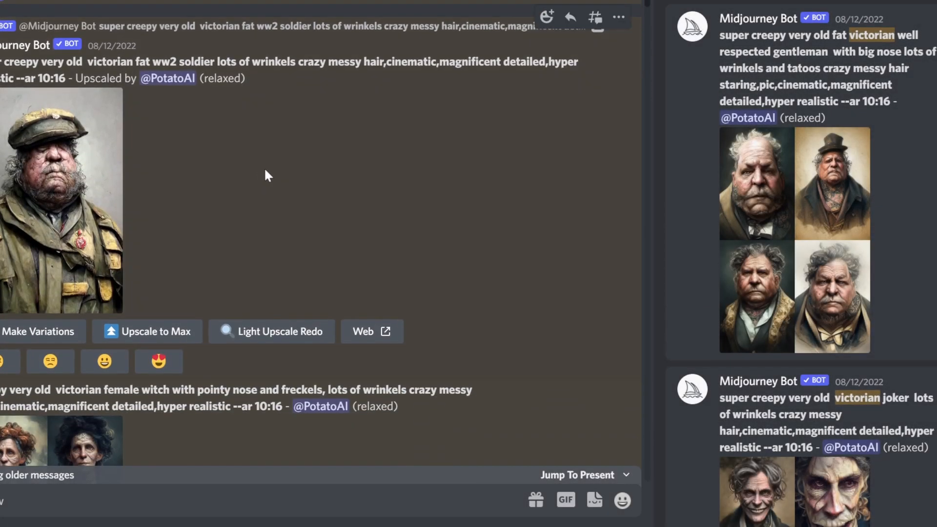
Step: View the Victorian Marilyn Monroe portrait grid enlarged in the image viewer
{"action": "scroll", "scroll_direction": "down", "scroll_amount": 3}
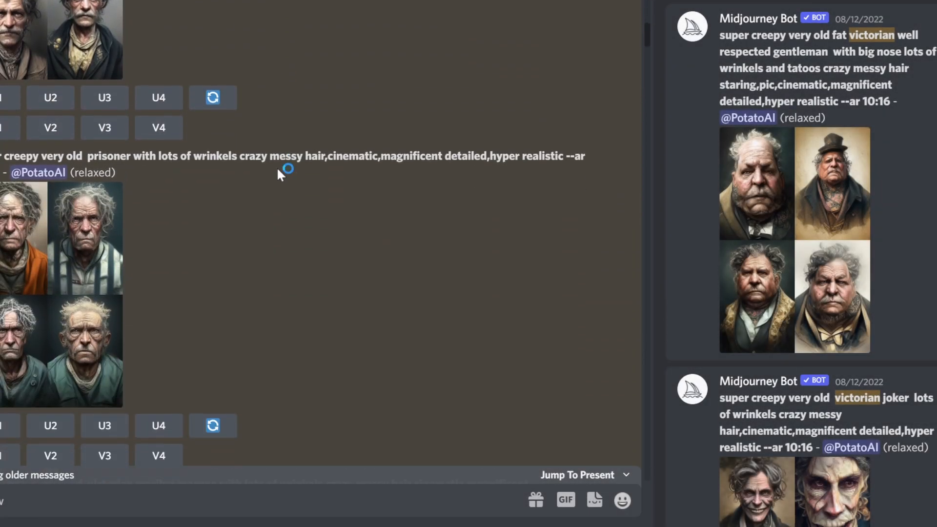
{"action": "left_click", "coordinate": [61, 293]}
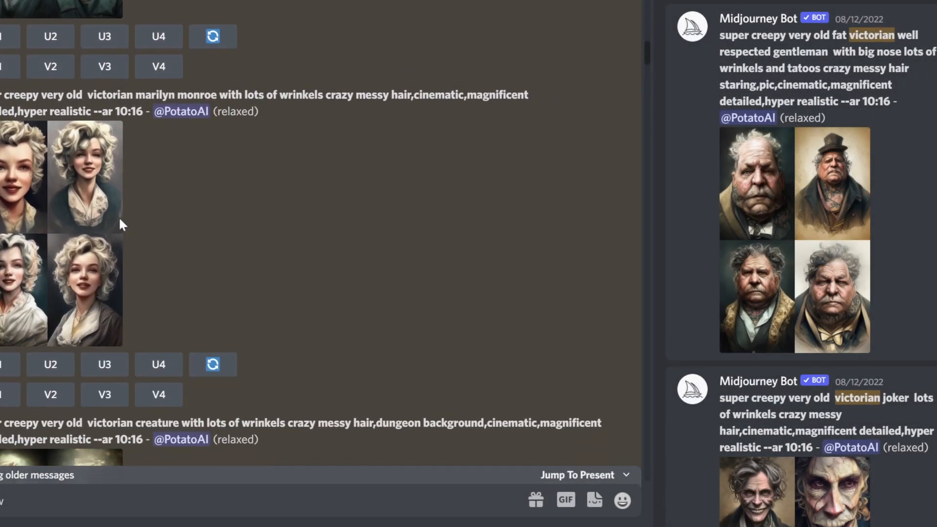
{"action": "left_click", "coordinate": [61, 233]}
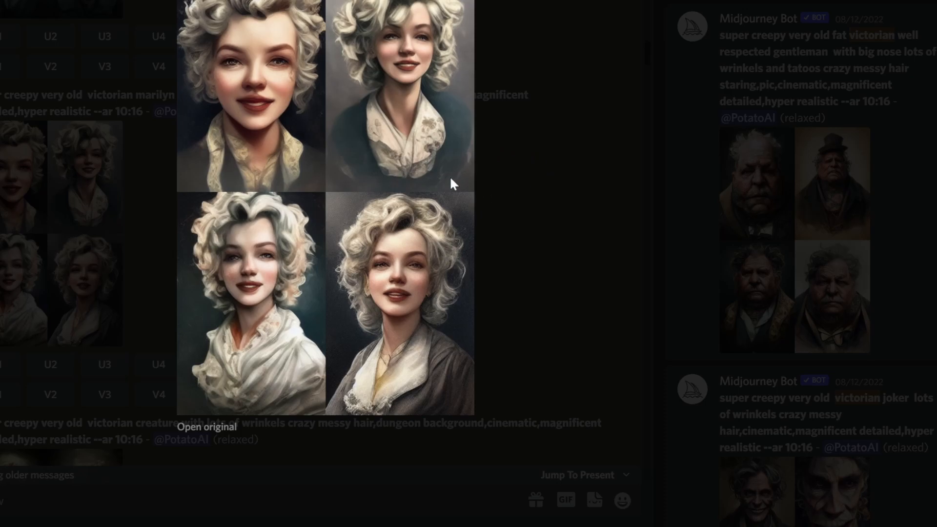
{"action": "mouse_move", "coordinate": [536, 196]}
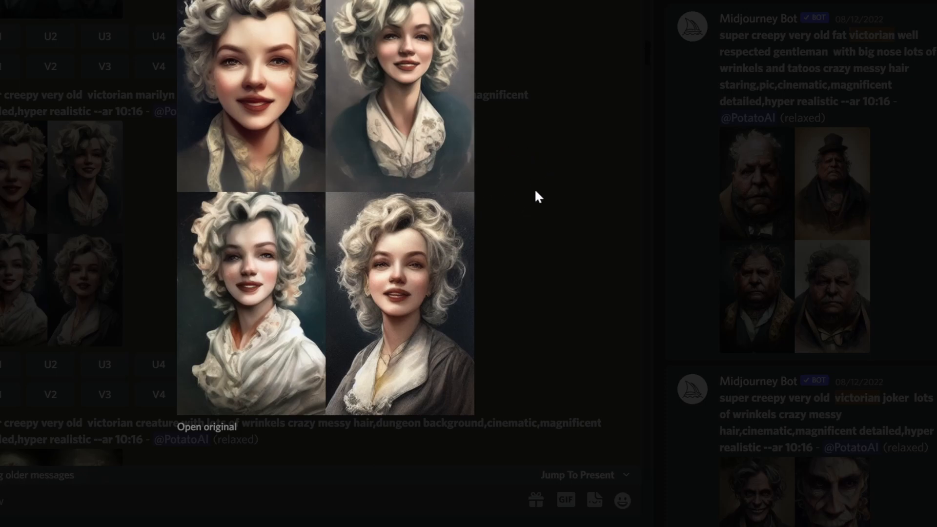
{"action": "mouse_move", "coordinate": [503, 224]}
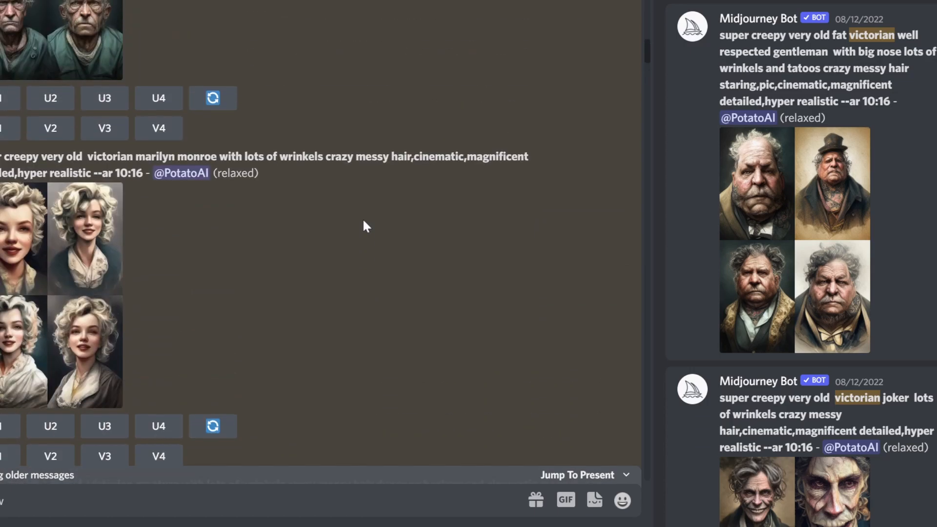
Step: View the WW2 soldier portrait grid enlarged, then close the preview
{"action": "scroll", "scroll_direction": "up", "scroll_amount": 3}
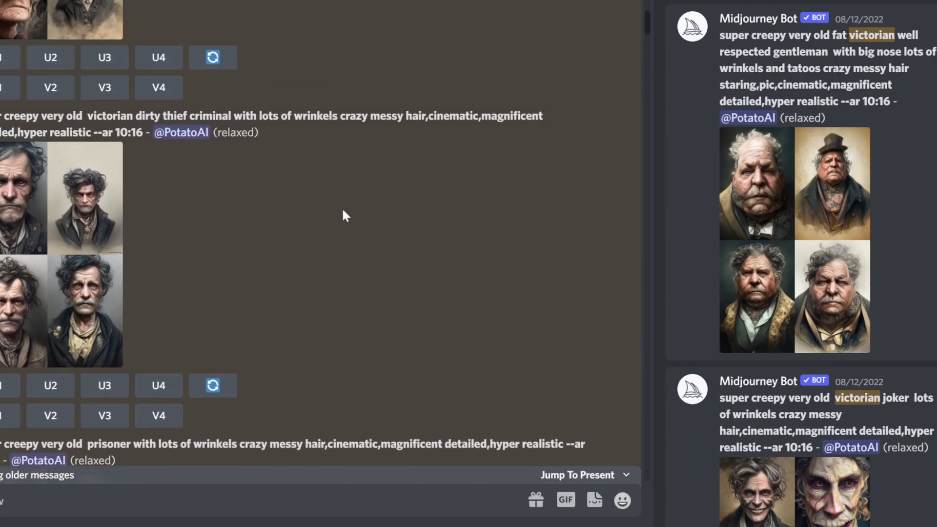
{"action": "mouse_move", "coordinate": [316, 222]}
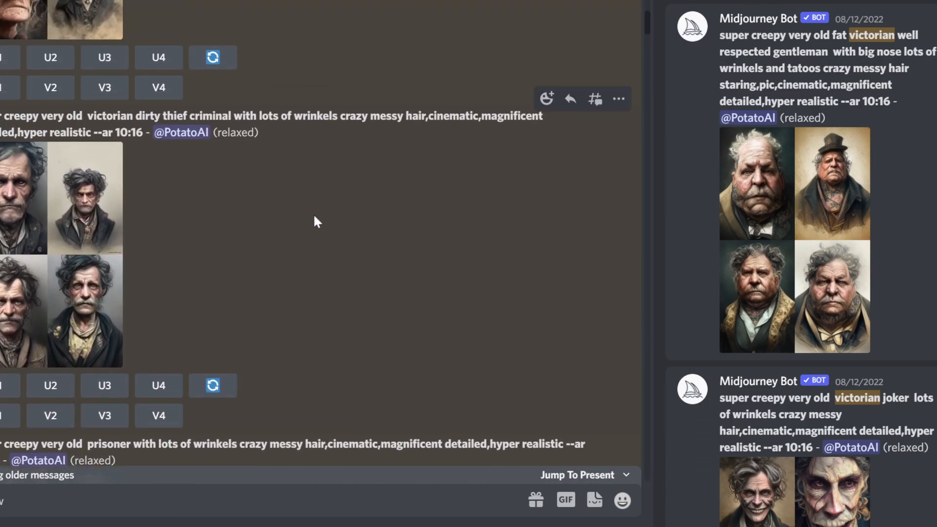
{"action": "scroll", "scroll_direction": "up", "scroll_amount": 3}
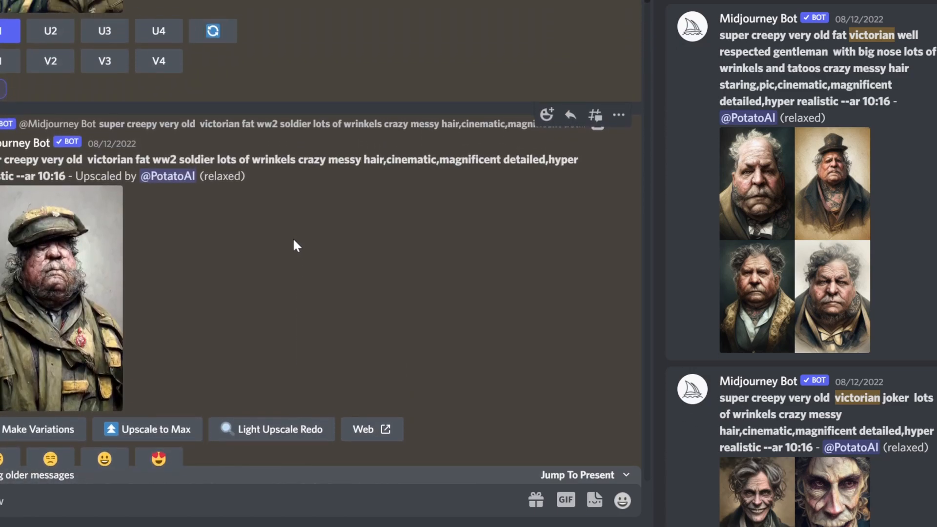
{"action": "left_click", "coordinate": [61, 293]}
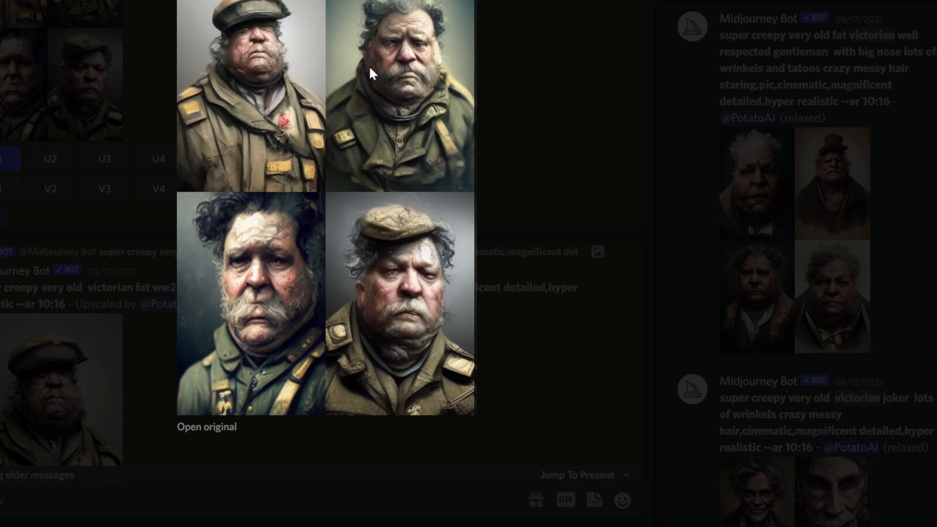
{"action": "mouse_move", "coordinate": [556, 148]}
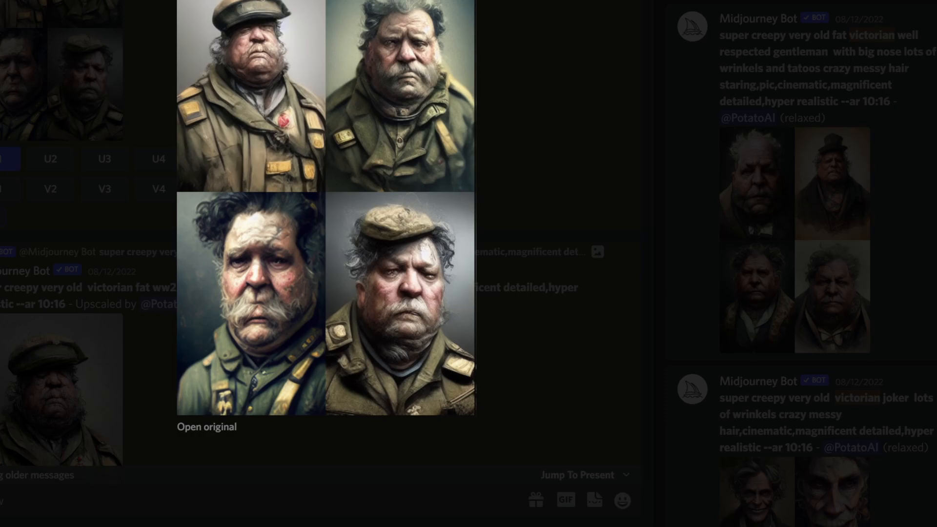
{"action": "left_click", "coordinate": [597, 239]}
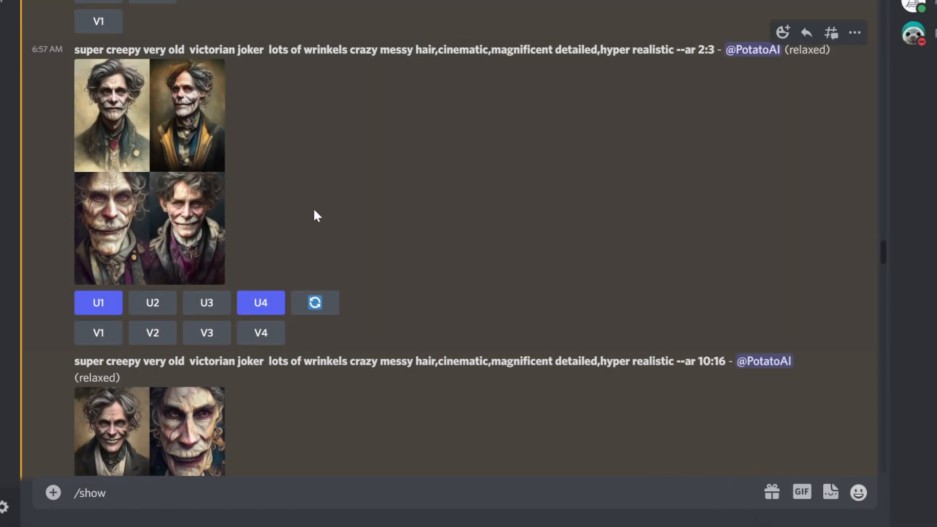
{"action": "mouse_move", "coordinate": [334, 173]}
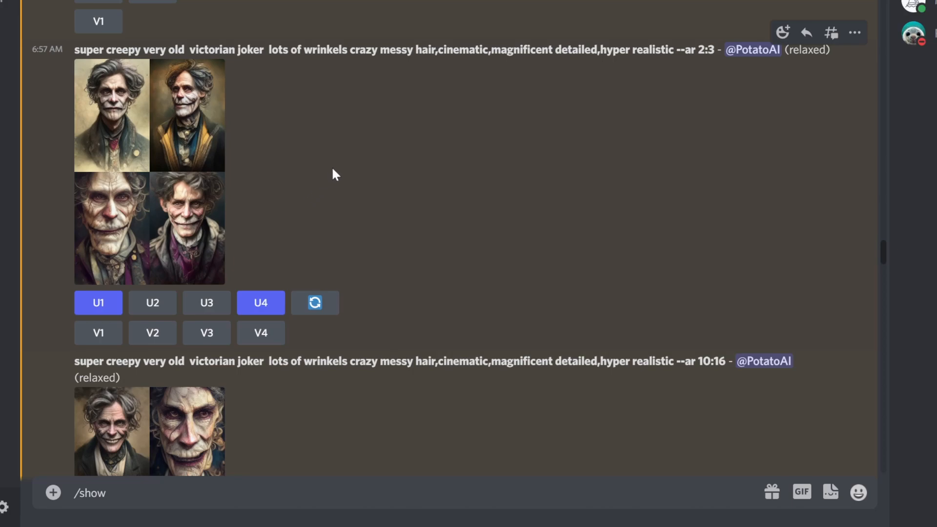
{"action": "mouse_move", "coordinate": [234, 187]}
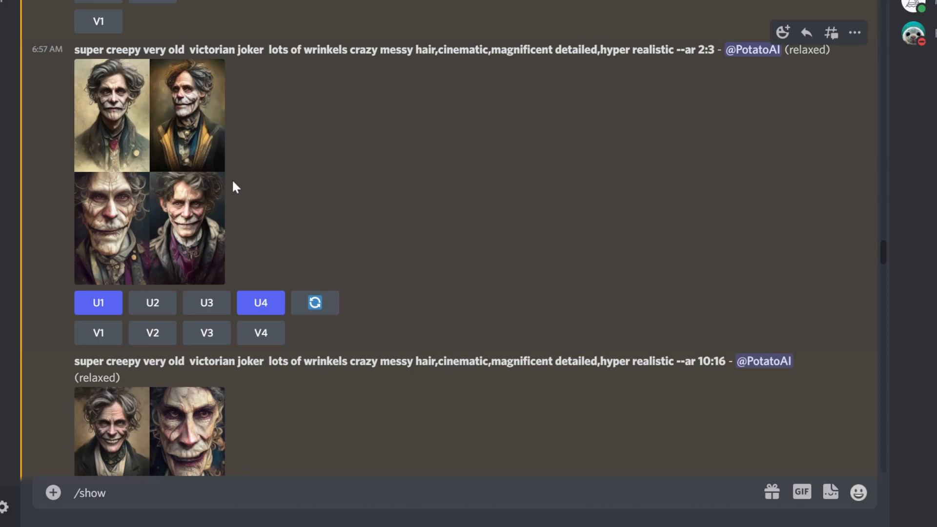
{"action": "mouse_move", "coordinate": [276, 199]}
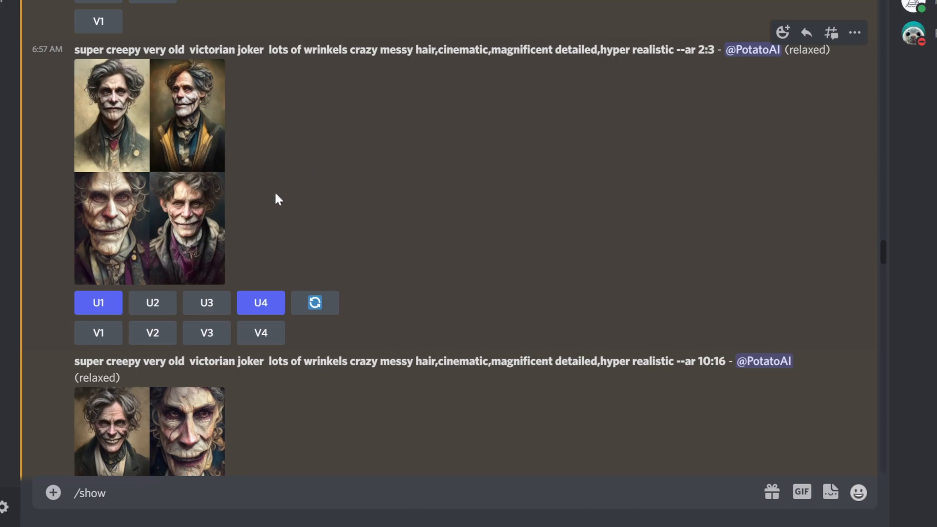
{"action": "mouse_move", "coordinate": [310, 483]}
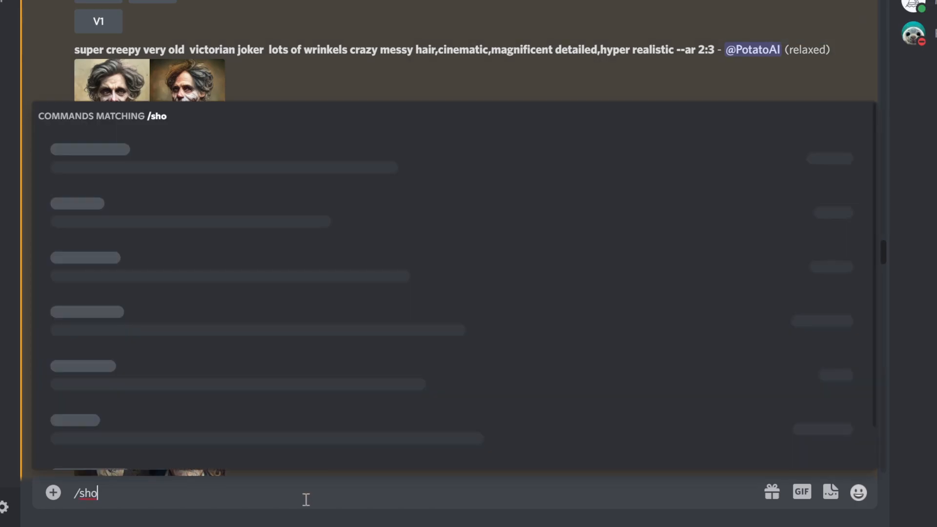
Step: Clear the partial command back to '/' so the full slash-command list appears
{"action": "key", "text": "BackSpace"}
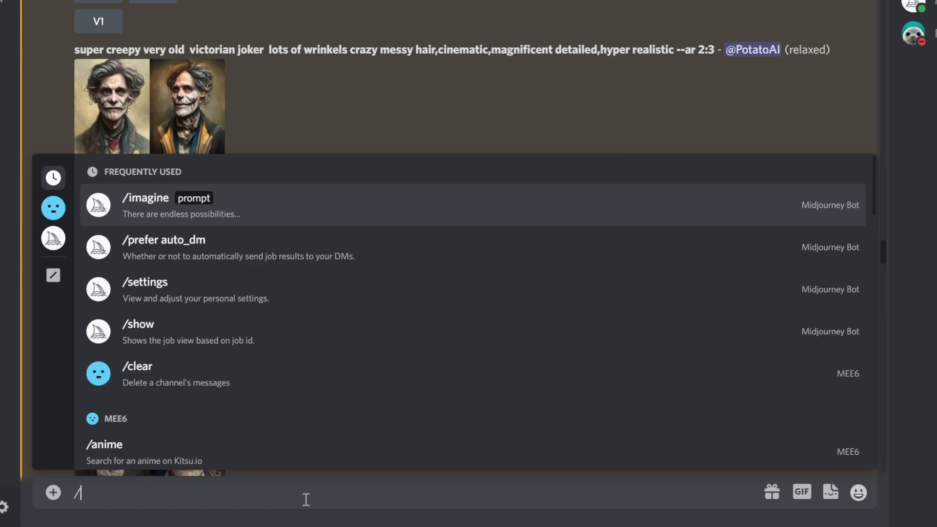
{"action": "mouse_move", "coordinate": [274, 349]}
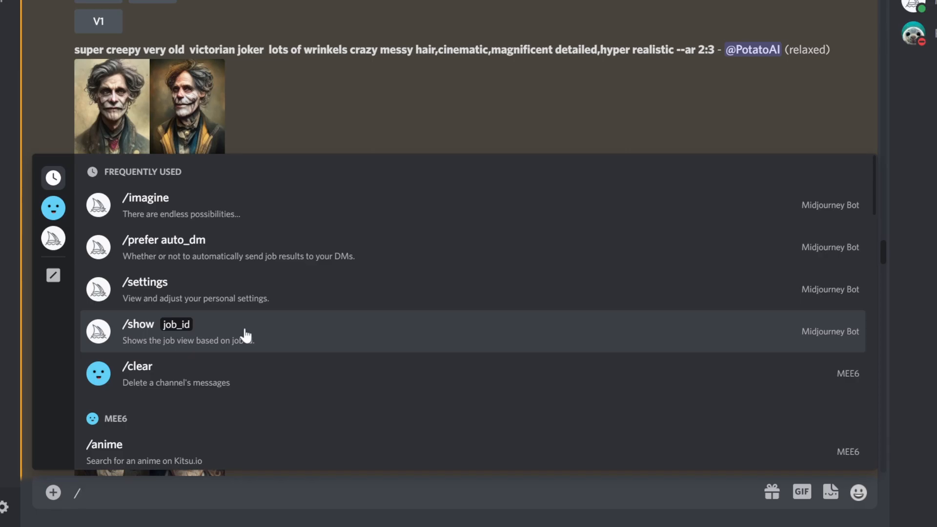
{"action": "mouse_move", "coordinate": [232, 333]}
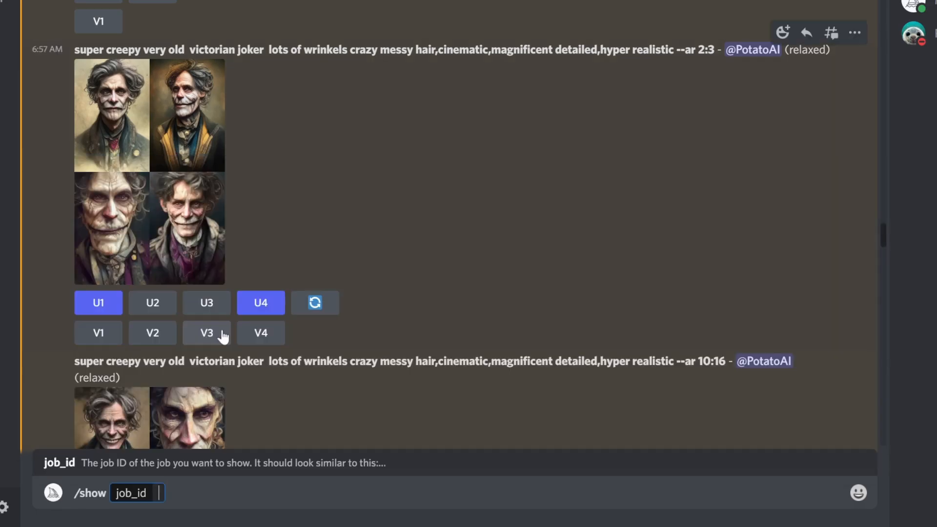
{"action": "mouse_move", "coordinate": [196, 182]}
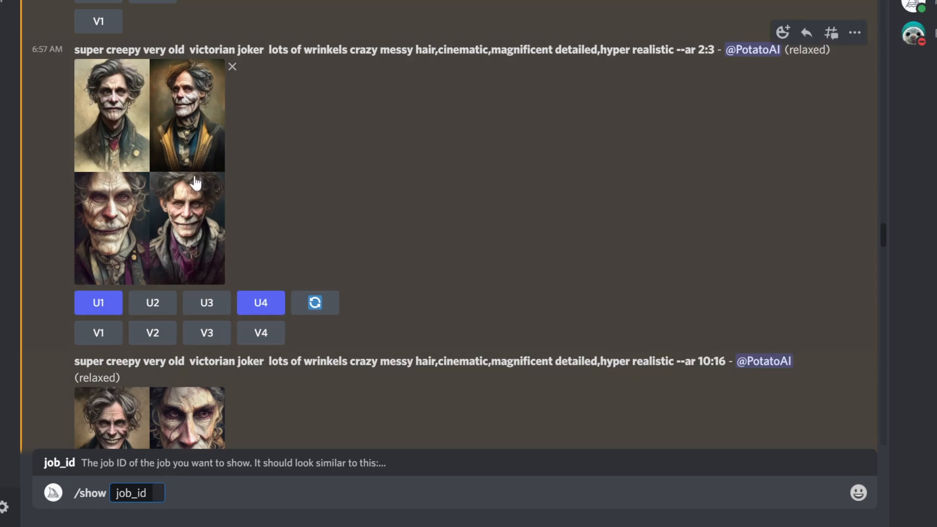
{"action": "mouse_move", "coordinate": [206, 182]}
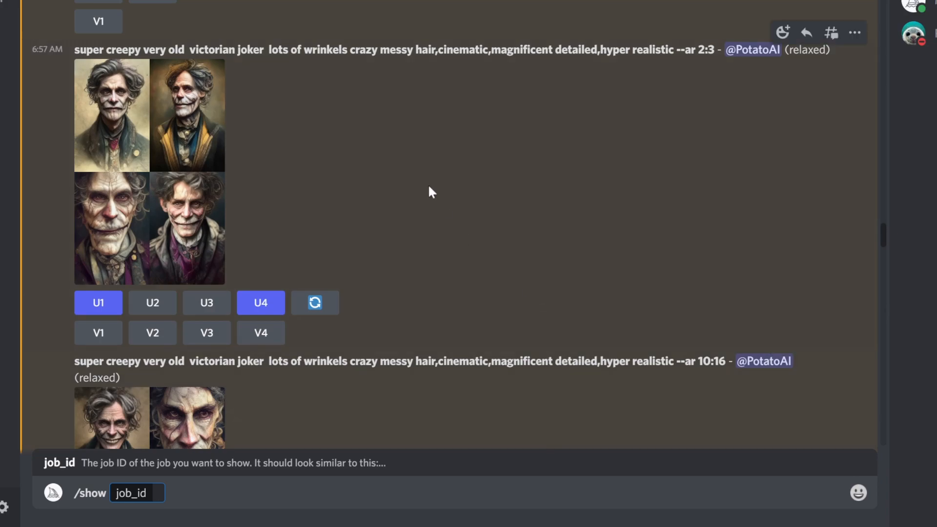
{"action": "mouse_move", "coordinate": [323, 166]}
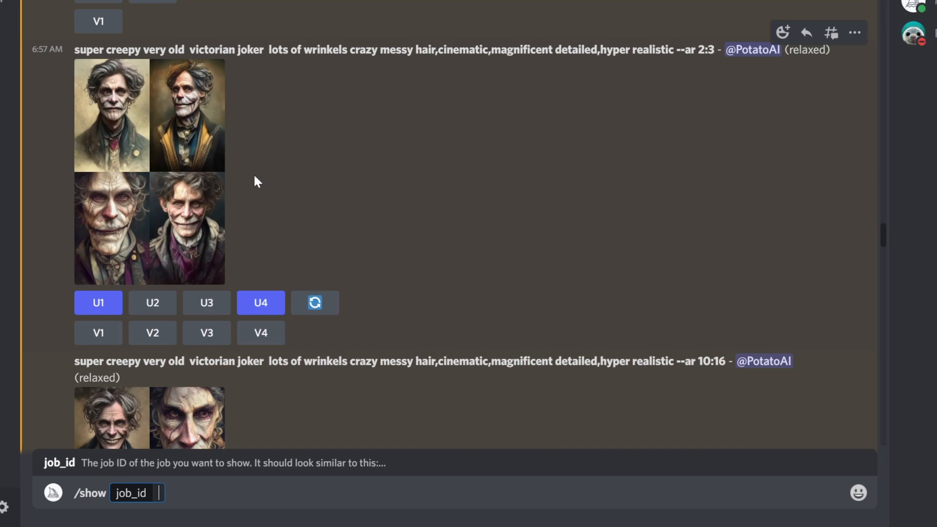
{"action": "mouse_move", "coordinate": [782, 34]}
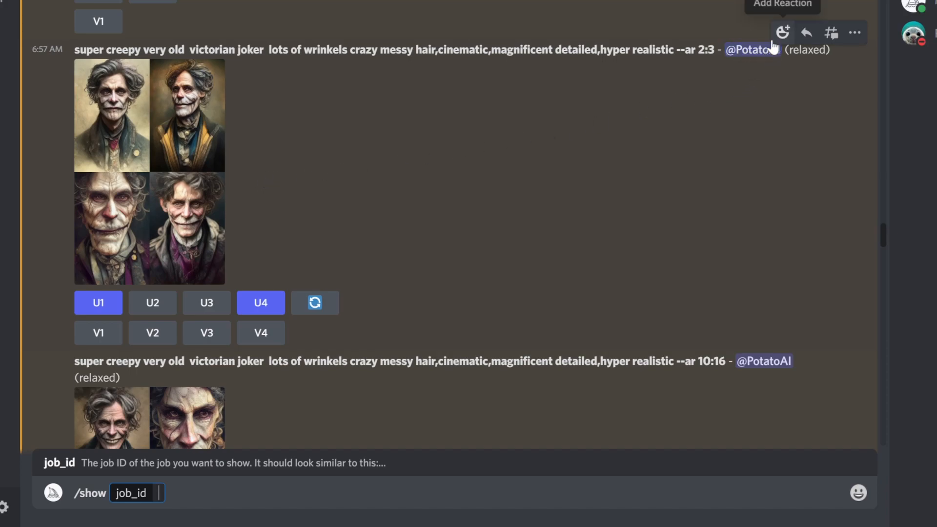
{"action": "left_click", "coordinate": [782, 32]}
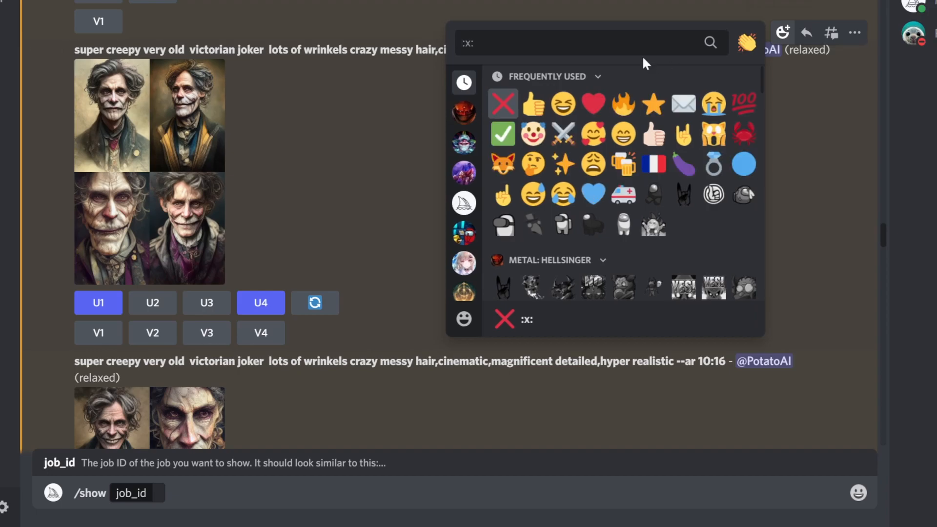
{"action": "type", "text": "env"}
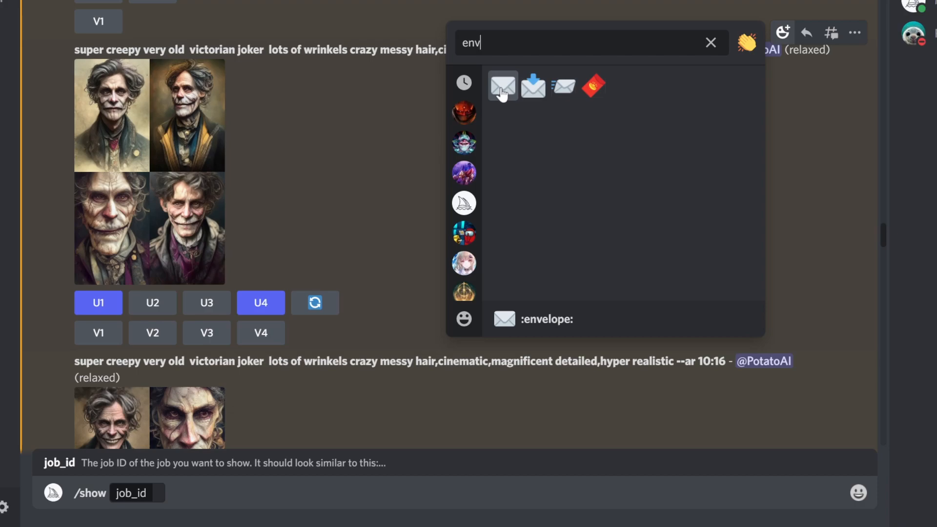
{"action": "mouse_move", "coordinate": [323, 149]}
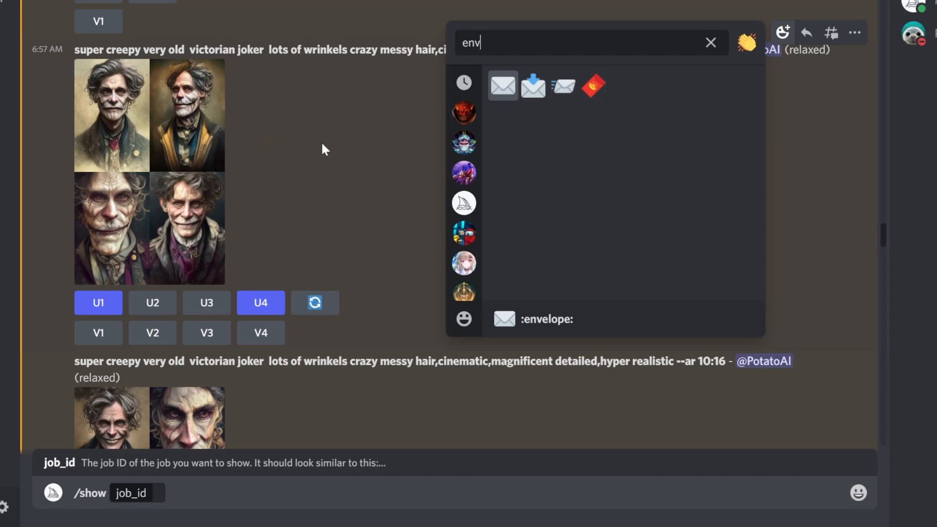
{"action": "mouse_move", "coordinate": [486, 42]}
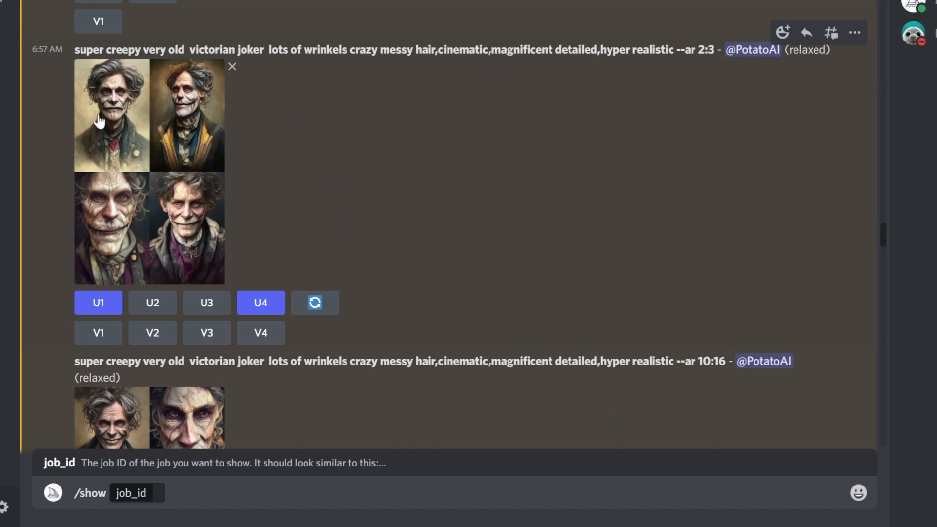
{"action": "mouse_move", "coordinate": [192, 159]}
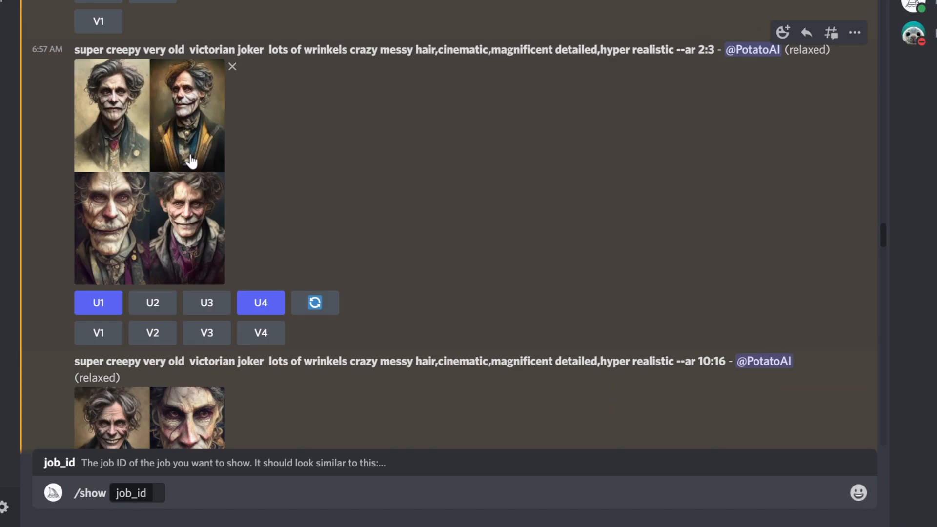
{"action": "mouse_move", "coordinate": [299, 180]}
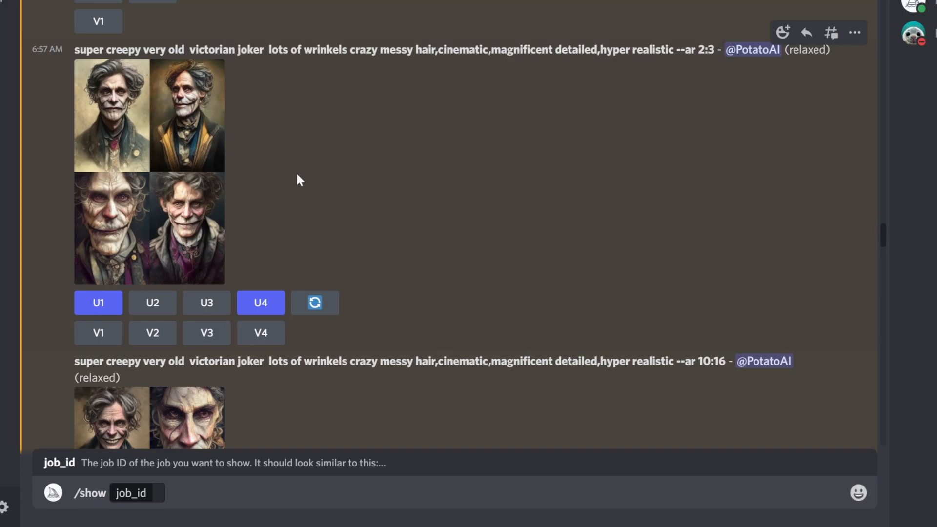
{"action": "mouse_move", "coordinate": [307, 155]}
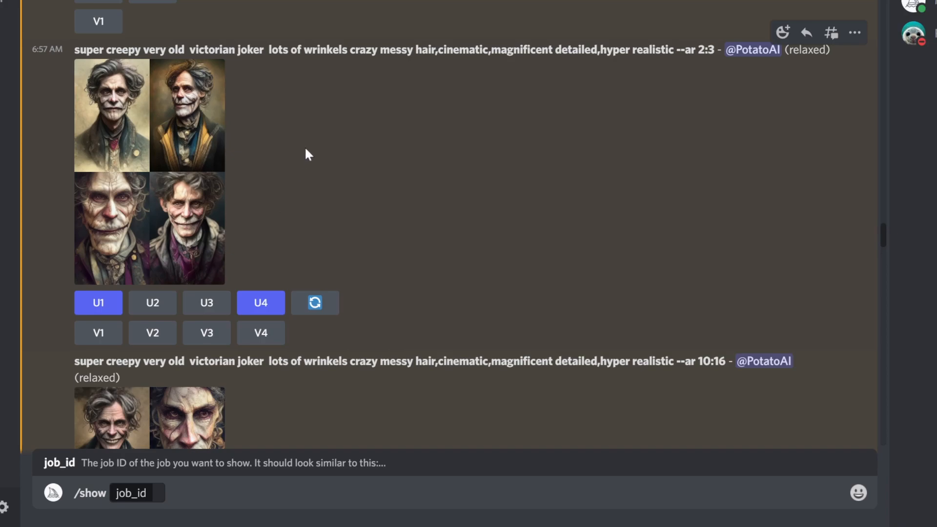
{"action": "scroll", "scroll_direction": "down", "scroll_amount": 3}
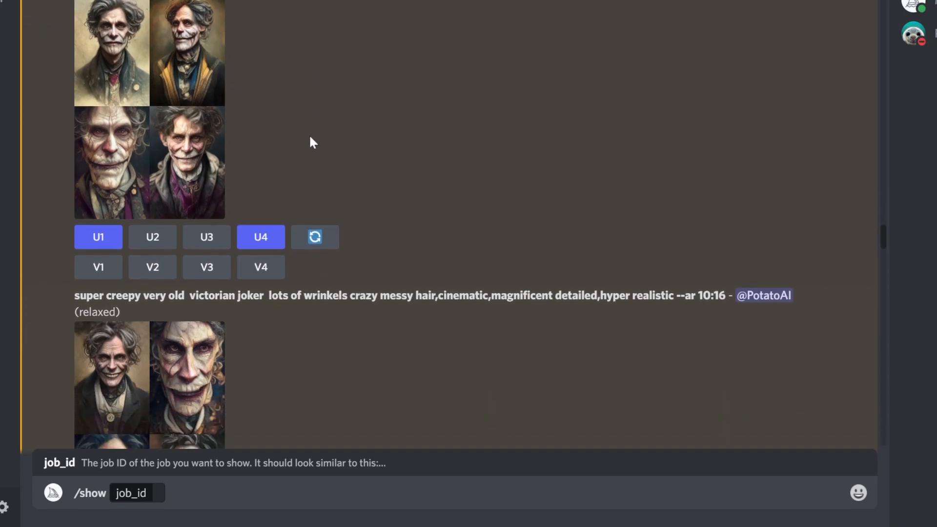
{"action": "scroll", "scroll_direction": "up", "scroll_amount": 3}
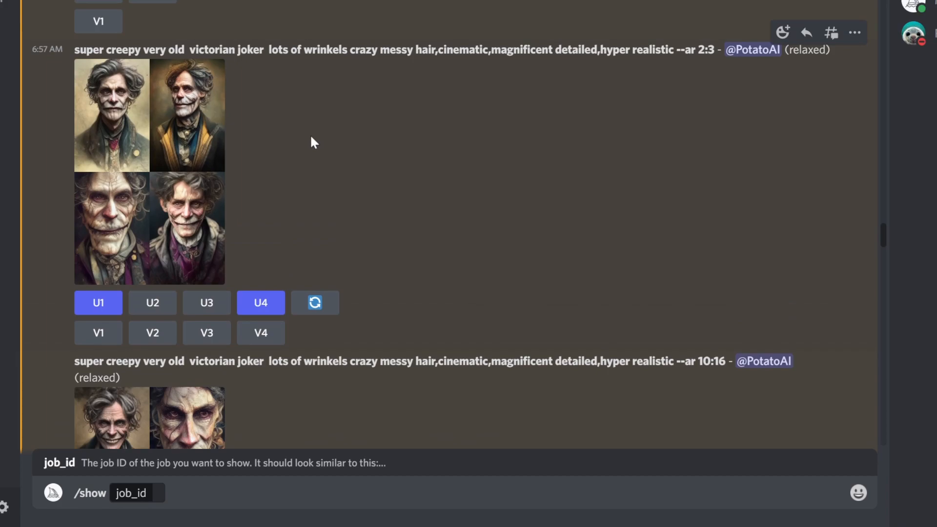
{"action": "scroll", "scroll_direction": "down", "scroll_amount": 3}
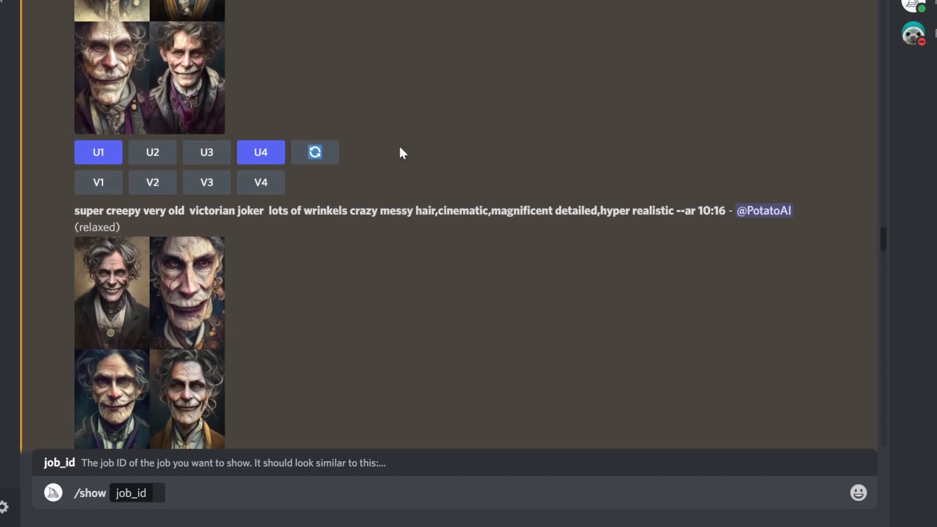
{"action": "scroll", "scroll_direction": "down", "scroll_amount": 3}
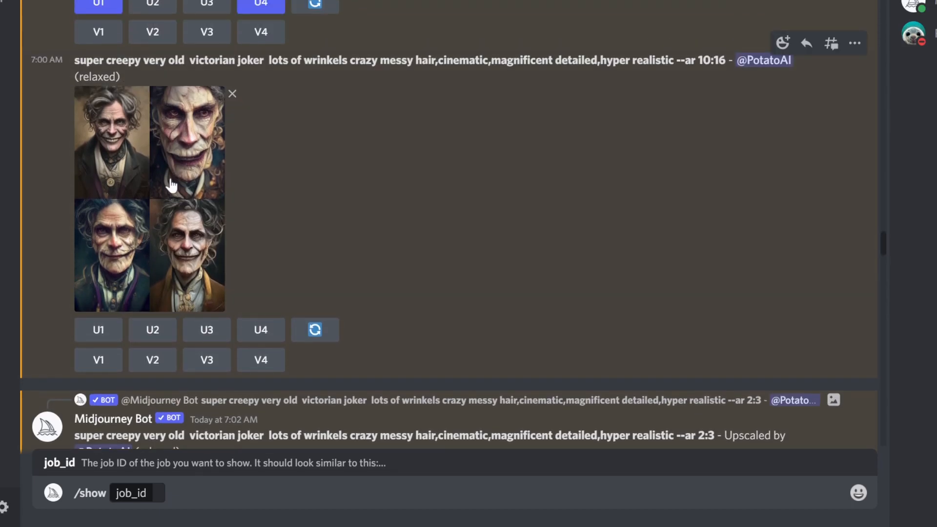
{"action": "mouse_move", "coordinate": [291, 196]}
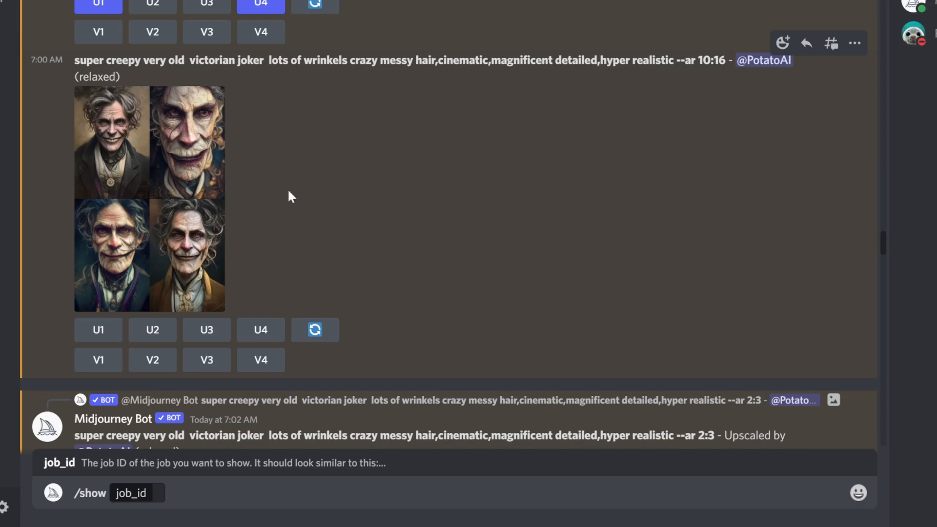
{"action": "scroll", "scroll_direction": "down", "scroll_amount": 3}
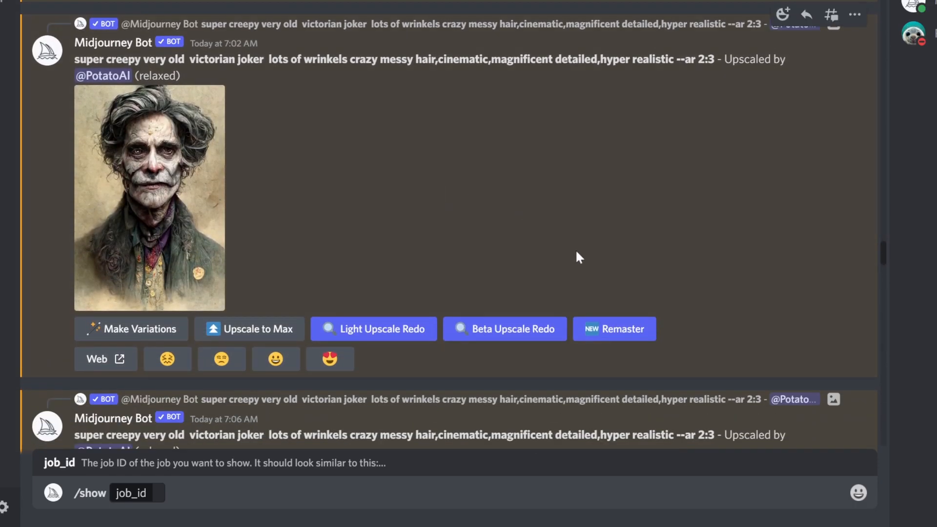
{"action": "mouse_move", "coordinate": [613, 329]}
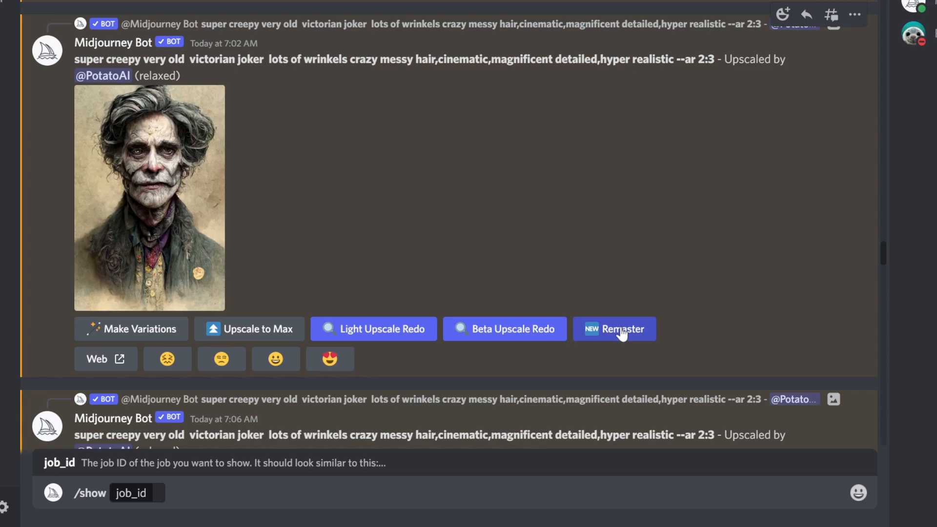
{"action": "mouse_move", "coordinate": [615, 331]}
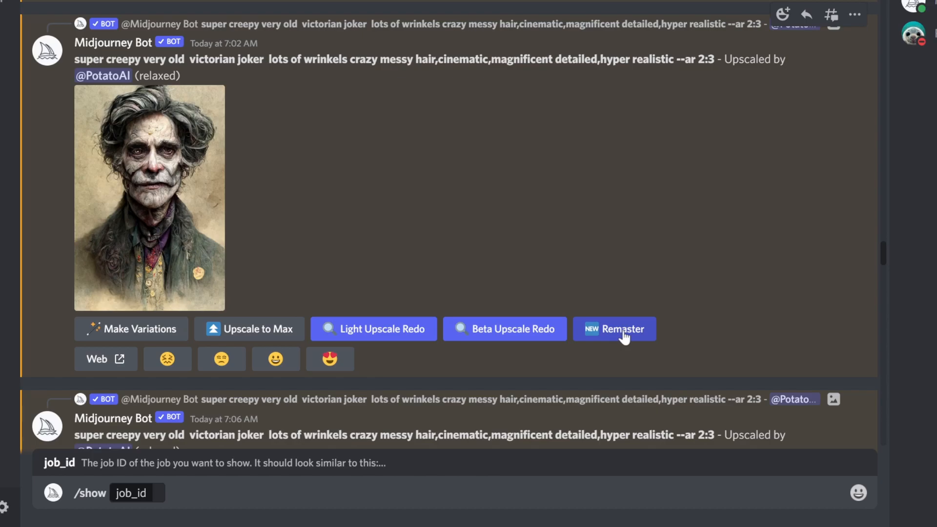
{"action": "scroll", "scroll_direction": "down", "scroll_amount": 3}
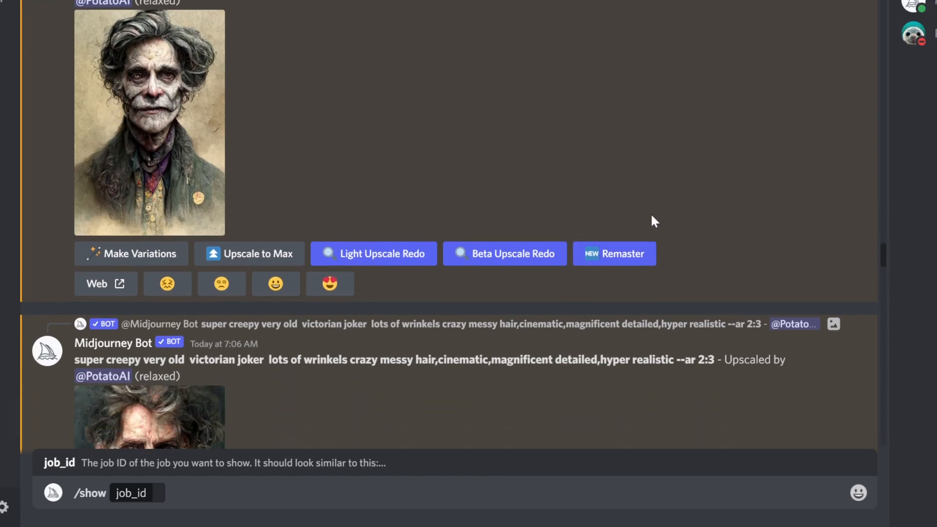
{"action": "scroll", "scroll_direction": "down", "scroll_amount": 3}
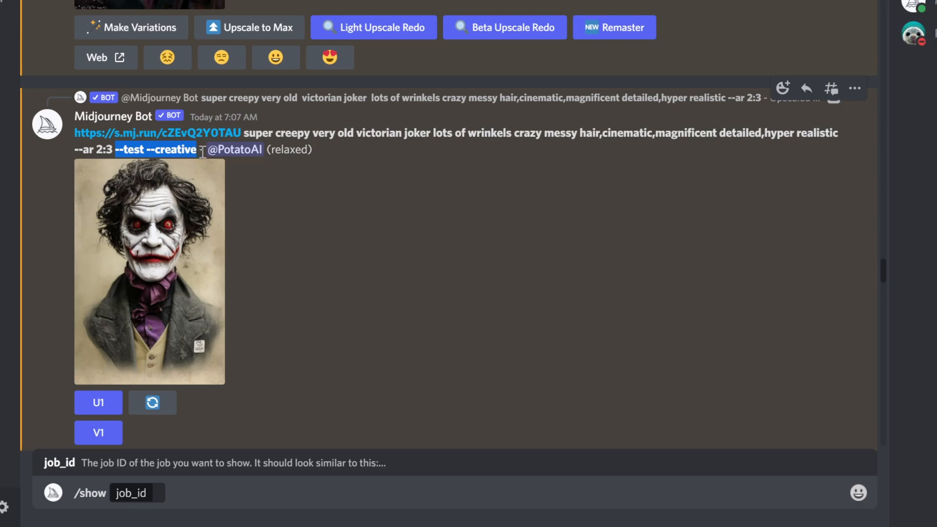
{"action": "scroll", "scroll_direction": "down", "scroll_amount": 3}
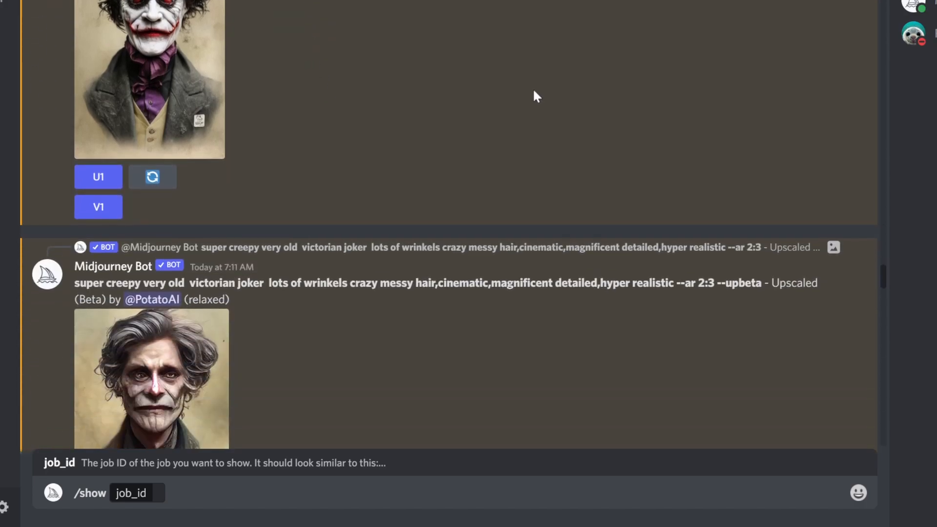
{"action": "scroll", "scroll_direction": "down", "scroll_amount": 3}
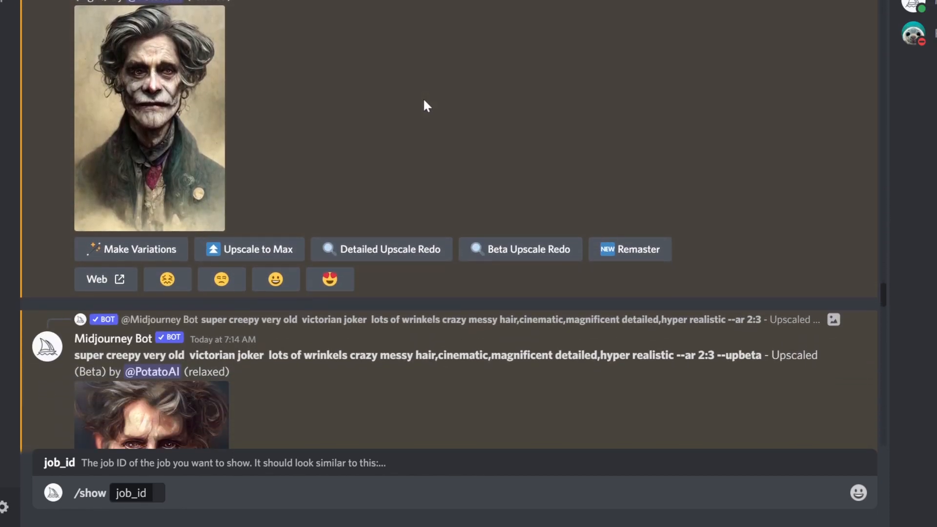
{"action": "scroll", "scroll_direction": "down", "scroll_amount": 3}
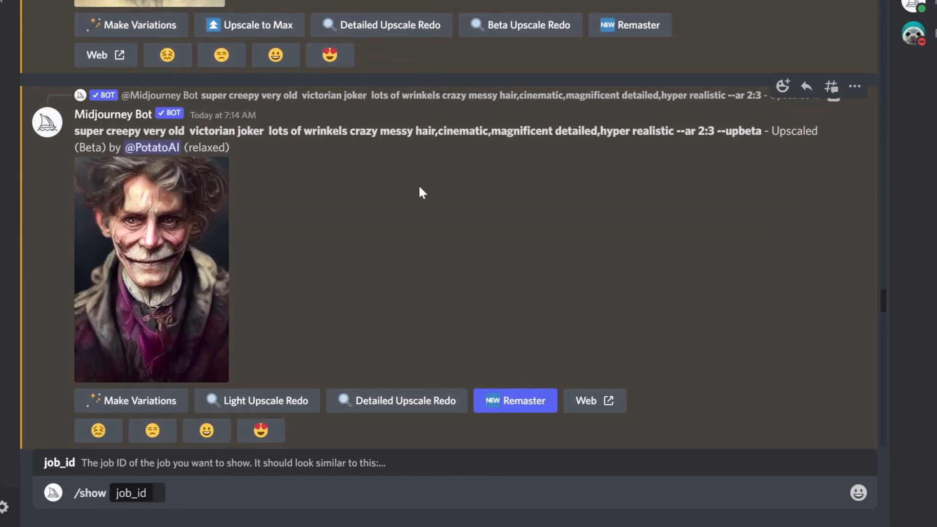
{"action": "scroll", "scroll_direction": "down", "scroll_amount": 3}
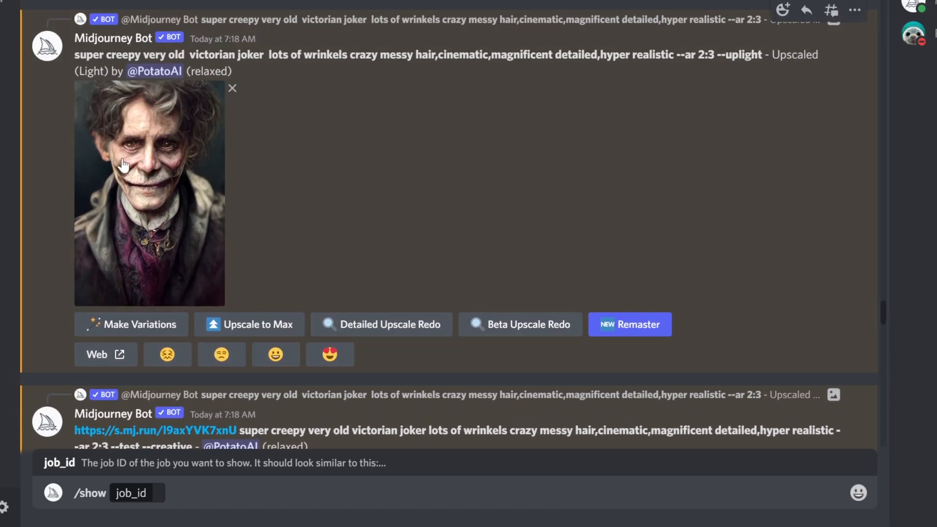
{"action": "mouse_move", "coordinate": [137, 191]}
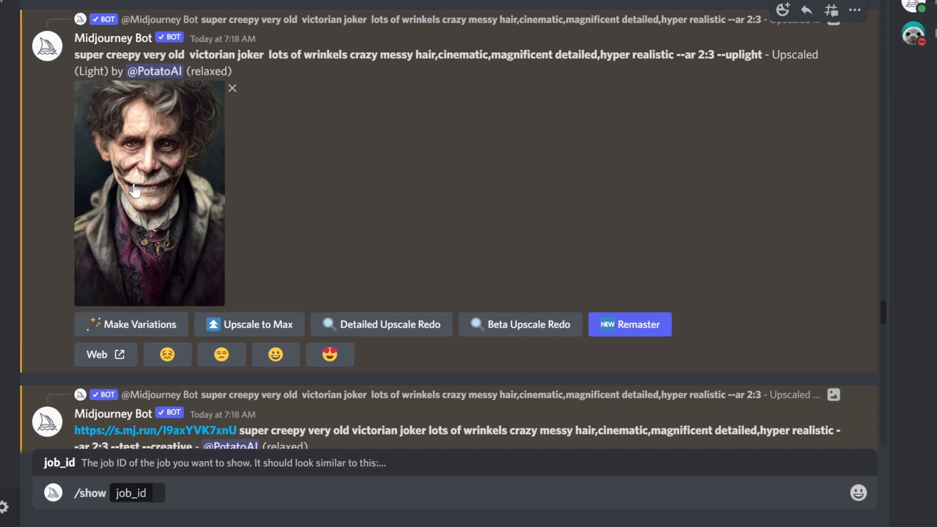
{"action": "scroll", "scroll_direction": "down", "scroll_amount": 3}
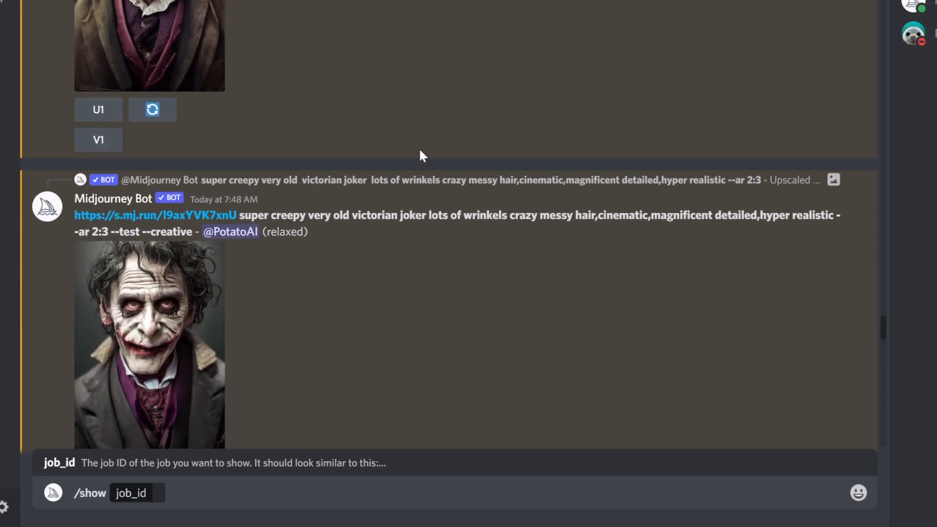
{"action": "scroll", "scroll_direction": "down", "scroll_amount": 3}
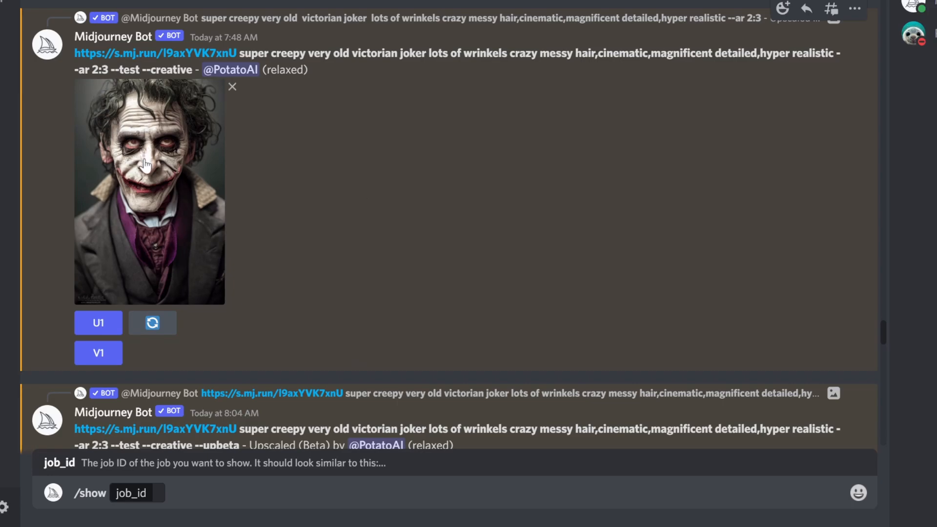
Step: View the wrinkled old --test --creative joker portrait at full size
{"action": "left_click", "coordinate": [150, 192]}
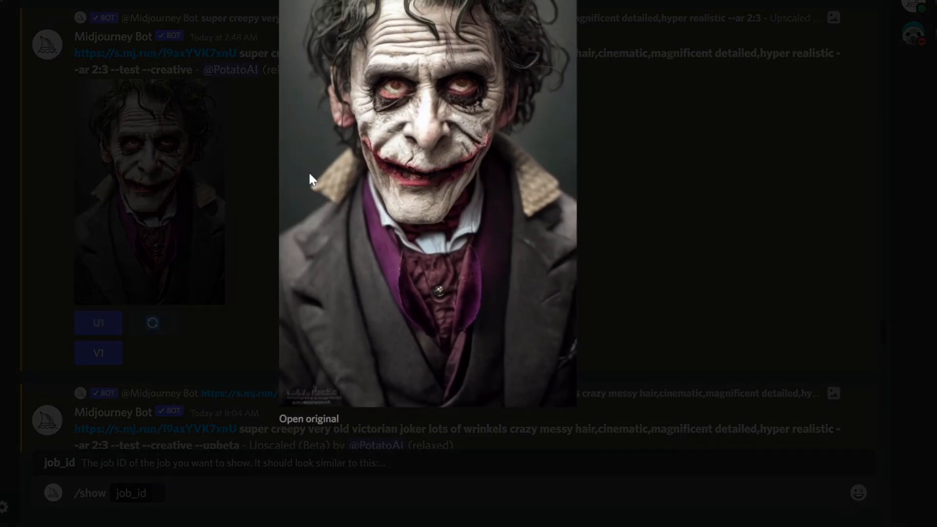
{"action": "mouse_move", "coordinate": [550, 158]}
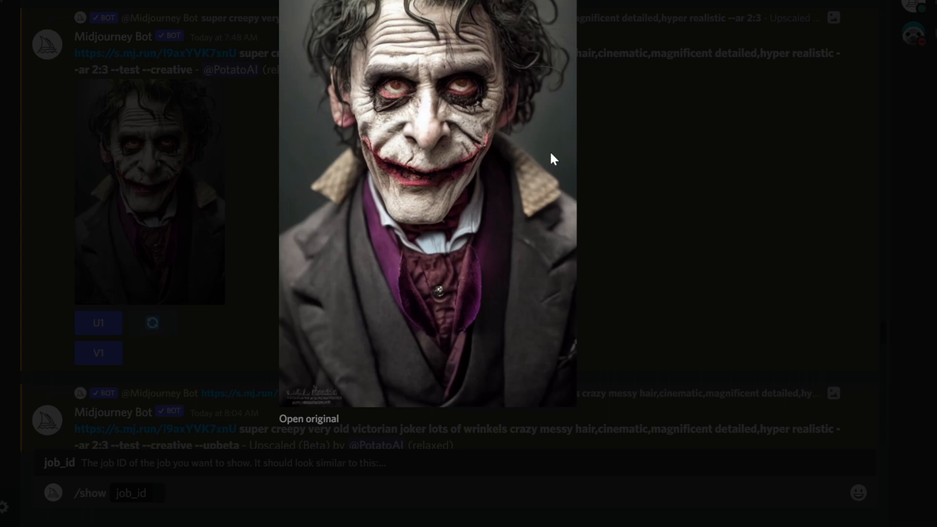
{"action": "mouse_move", "coordinate": [528, 94]}
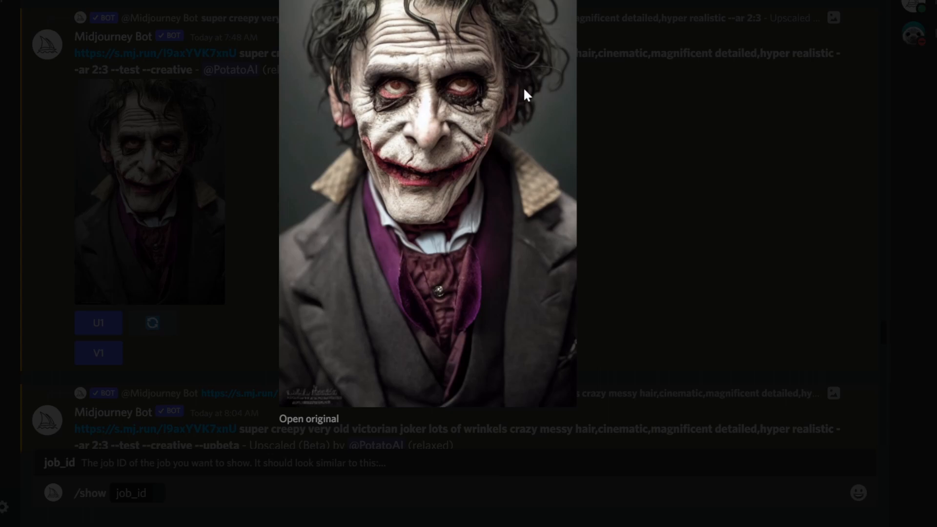
{"action": "mouse_move", "coordinate": [603, 117]}
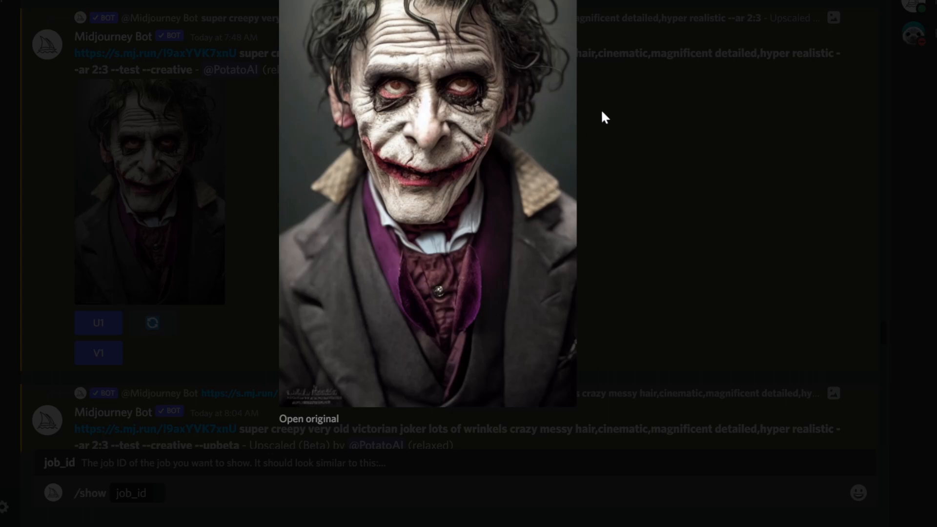
{"action": "mouse_move", "coordinate": [546, 58]}
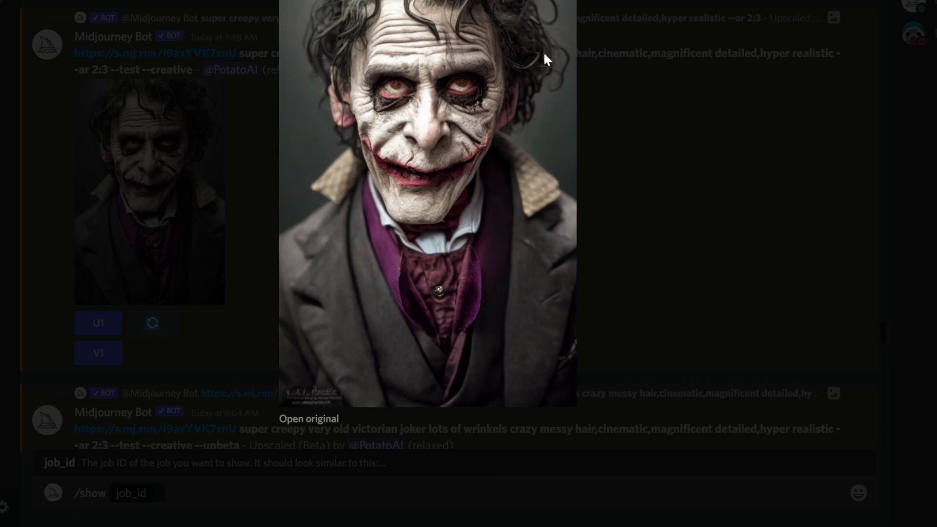
{"action": "mouse_move", "coordinate": [485, 132]}
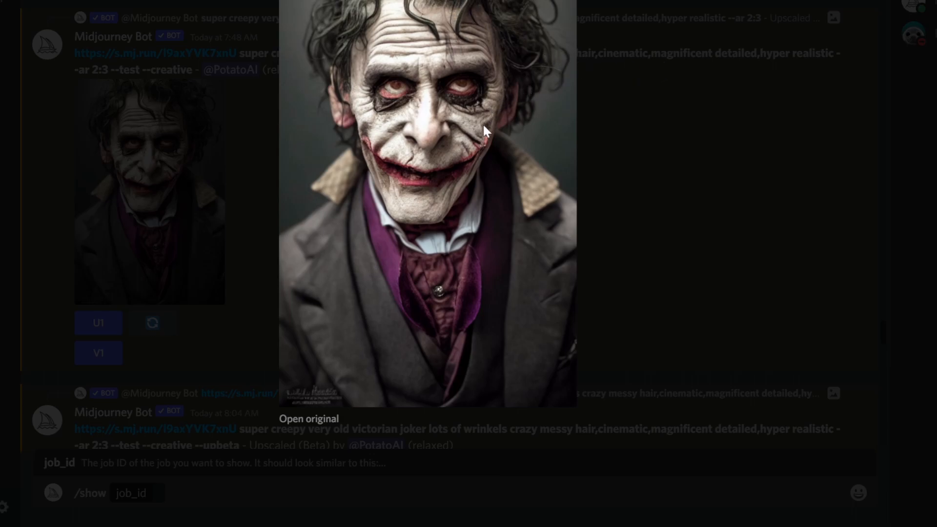
{"action": "mouse_move", "coordinate": [403, 90]}
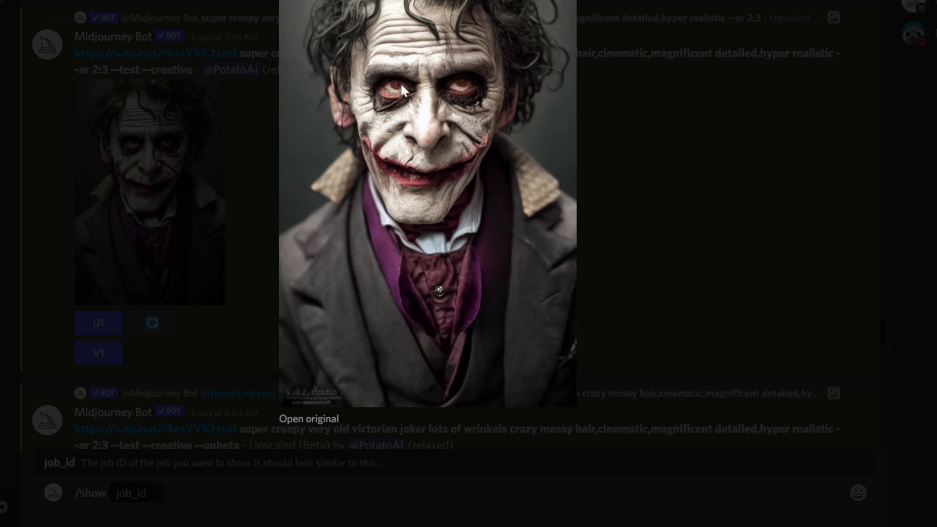
{"action": "mouse_move", "coordinate": [418, 175]}
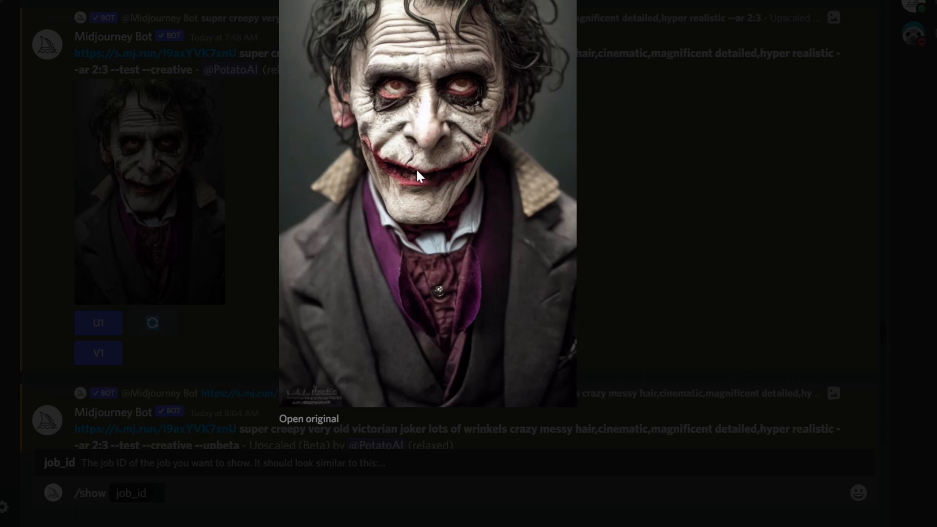
{"action": "mouse_move", "coordinate": [467, 164]}
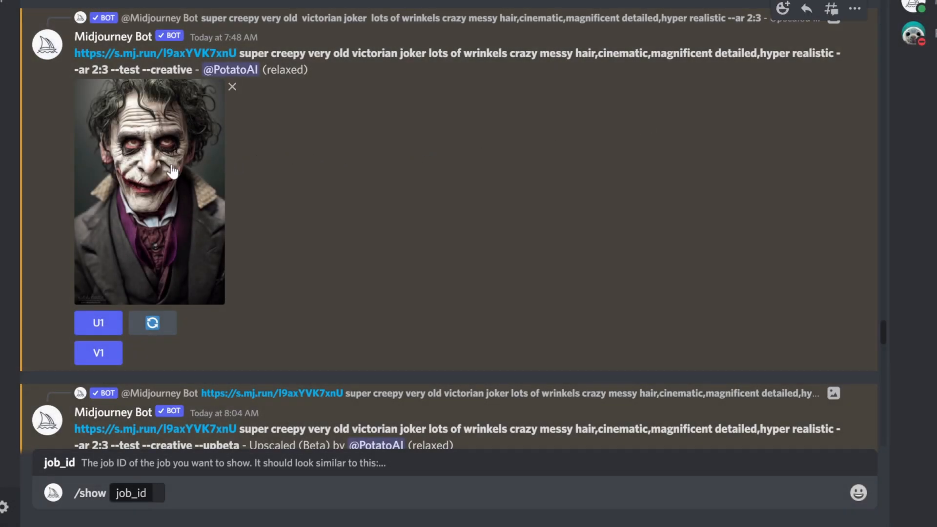
{"action": "mouse_move", "coordinate": [156, 177]}
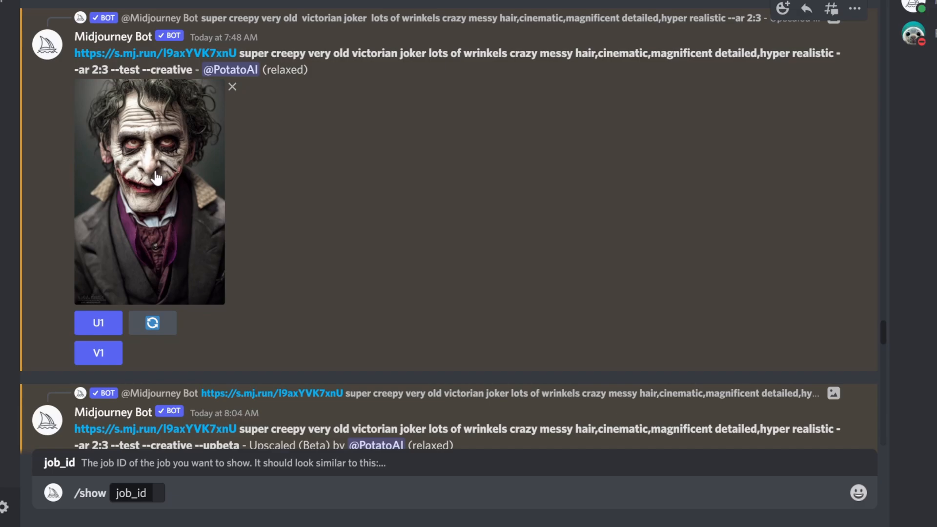
{"action": "left_click", "coordinate": [148, 191]}
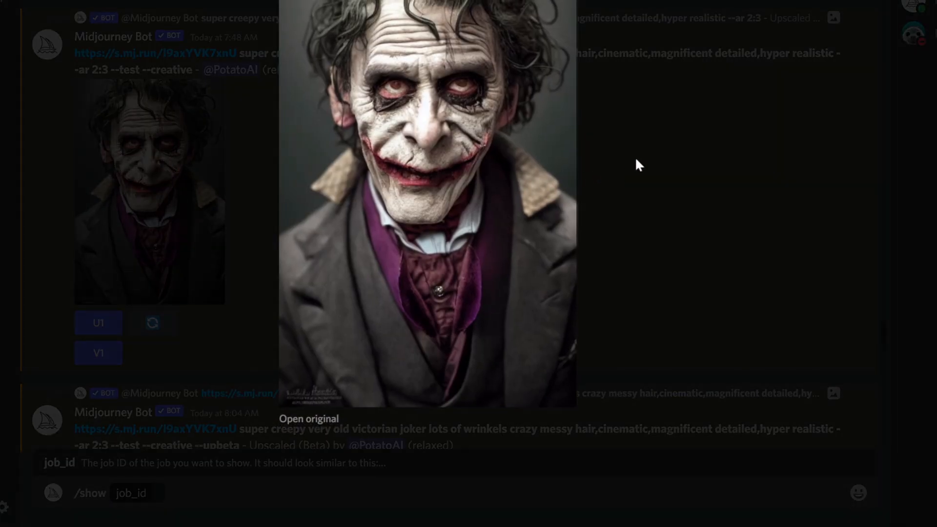
{"action": "mouse_move", "coordinate": [664, 152]}
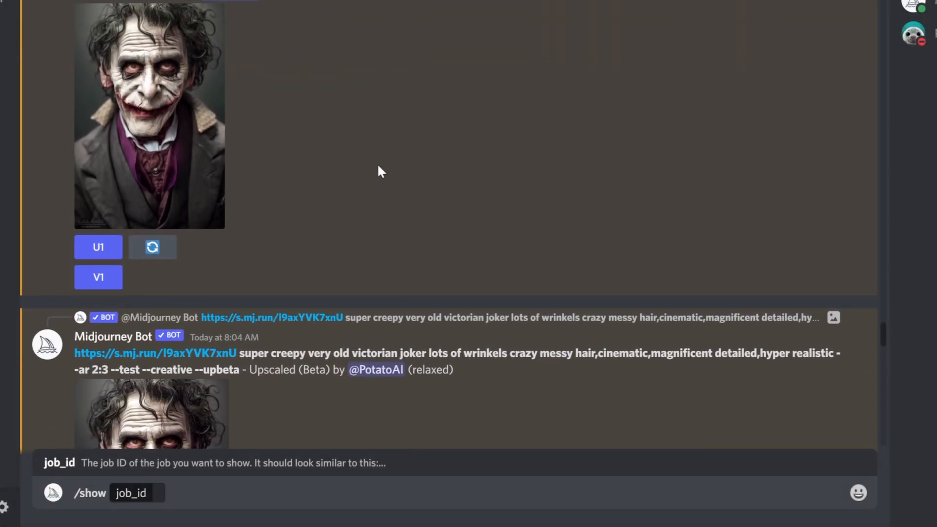
Step: Scroll to the 8:09 green-haired joker result and view it enlarged
{"action": "scroll", "scroll_direction": "down", "scroll_amount": 3}
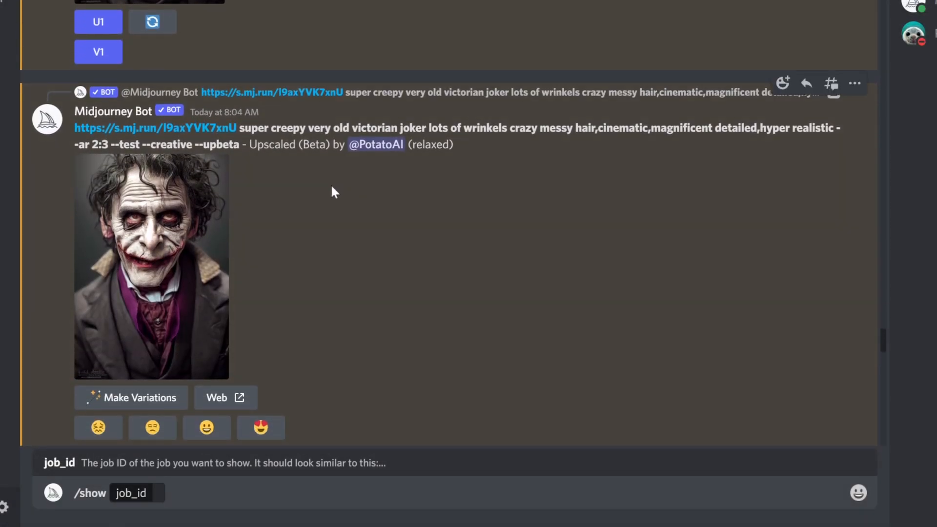
{"action": "scroll", "scroll_direction": "up", "scroll_amount": 3}
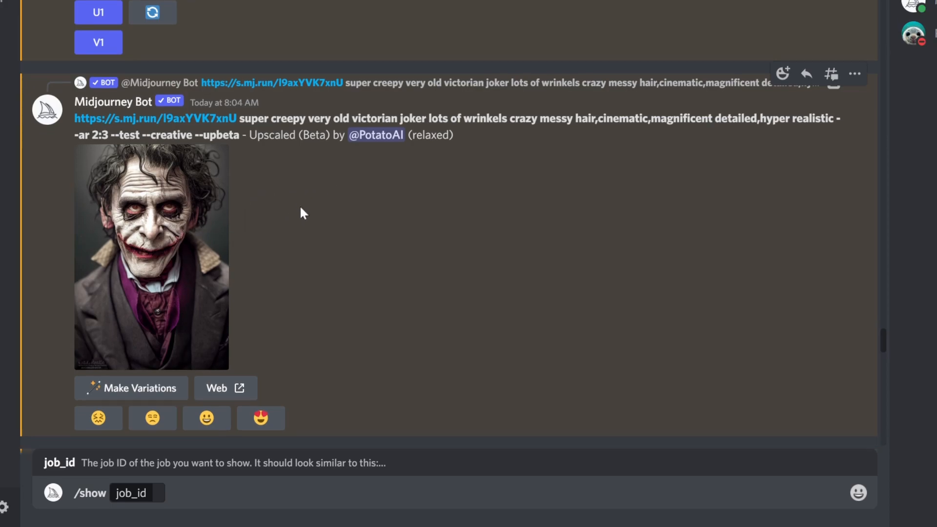
{"action": "scroll", "scroll_direction": "down", "scroll_amount": 3}
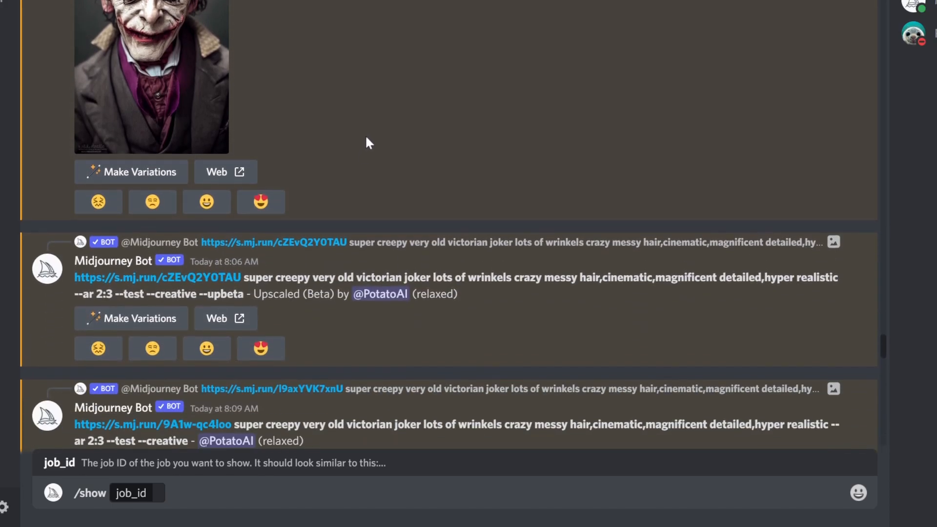
{"action": "scroll", "scroll_direction": "down", "scroll_amount": 3}
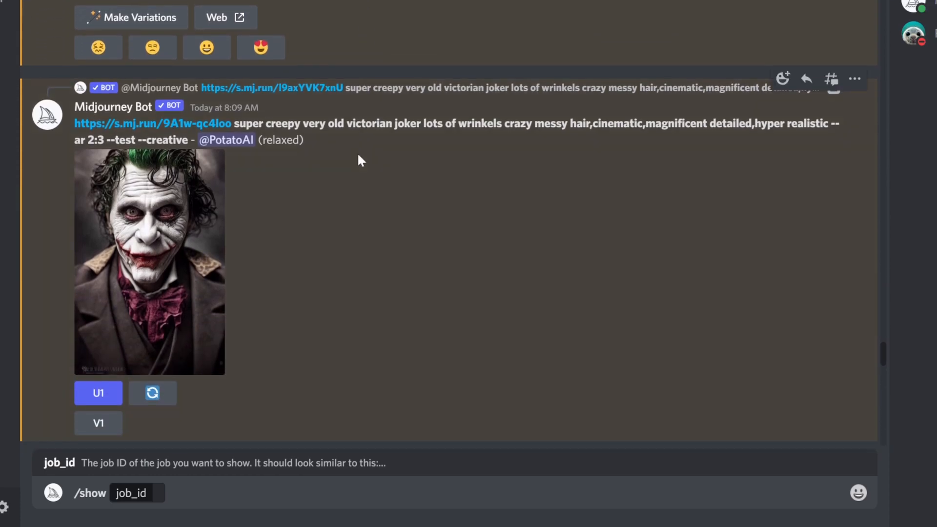
{"action": "left_click", "coordinate": [150, 262]}
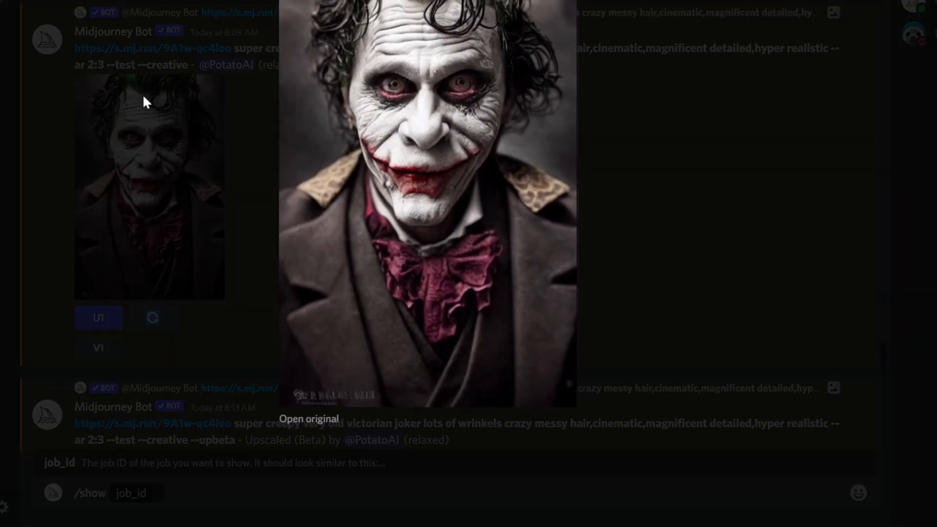
{"action": "mouse_move", "coordinate": [628, 184]}
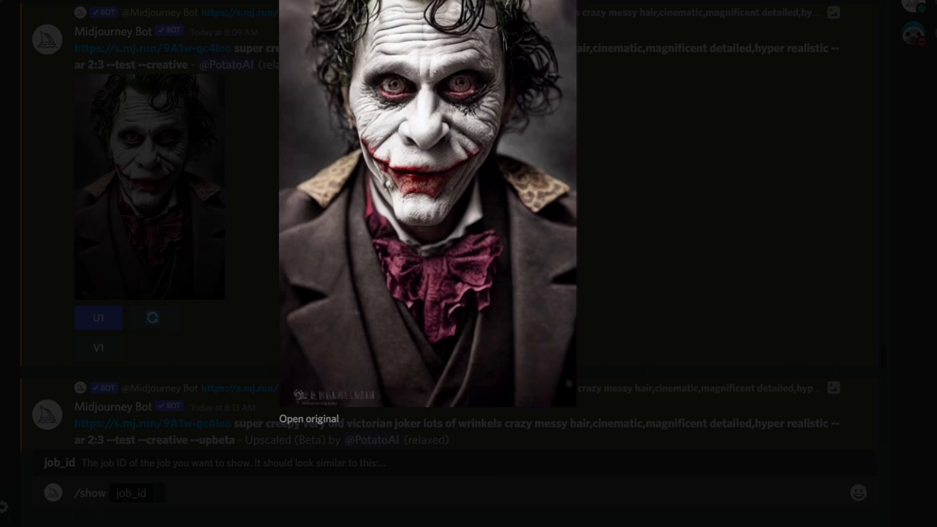
{"action": "mouse_move", "coordinate": [700, 184]}
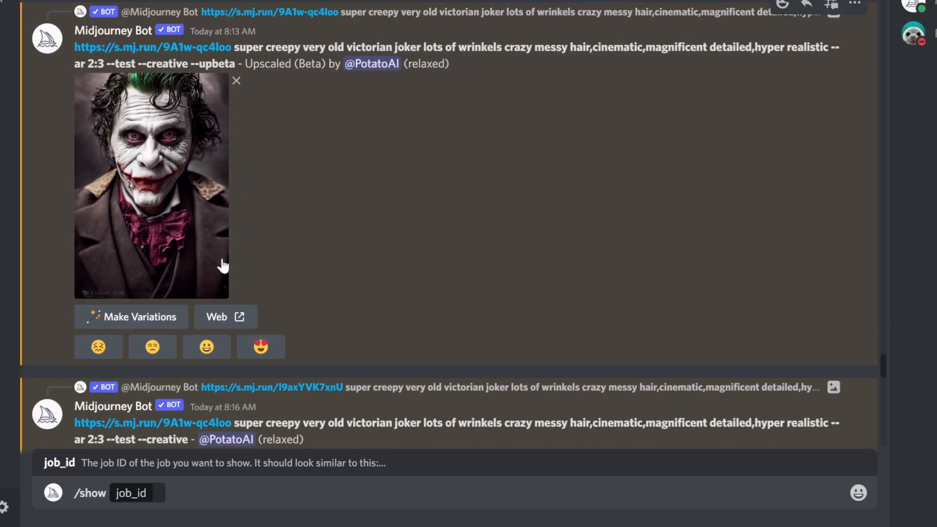
{"action": "mouse_move", "coordinate": [133, 251]}
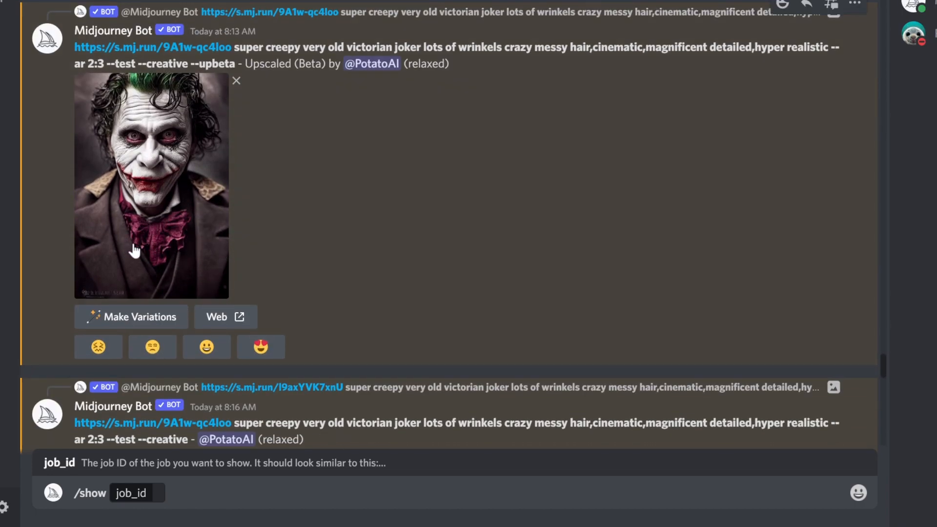
Step: Scroll down through the joker results, previewing one along the way
{"action": "scroll", "scroll_direction": "down", "scroll_amount": 3}
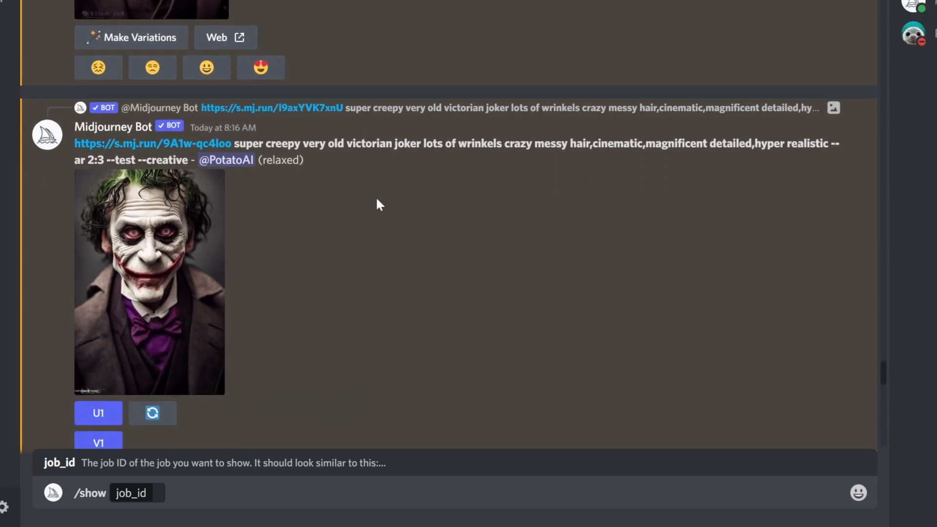
{"action": "left_click", "coordinate": [150, 281]}
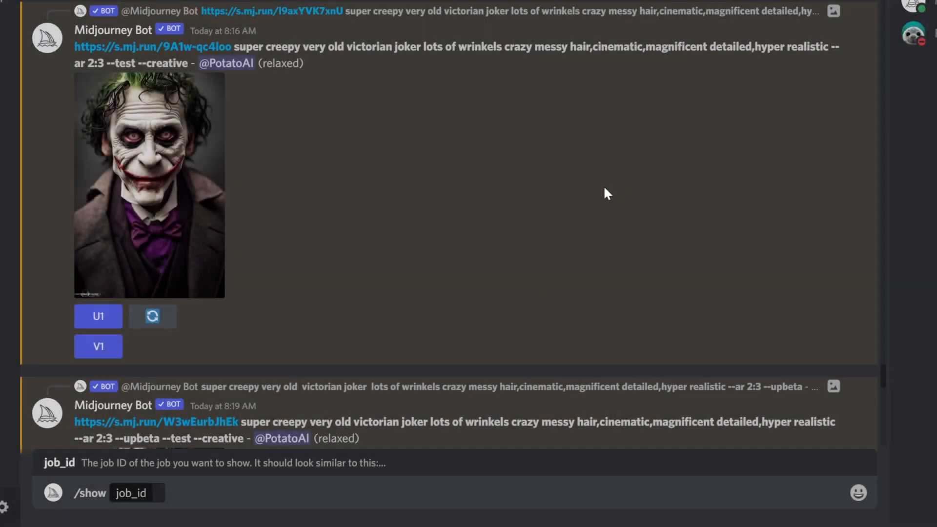
{"action": "scroll", "scroll_direction": "down", "scroll_amount": 3}
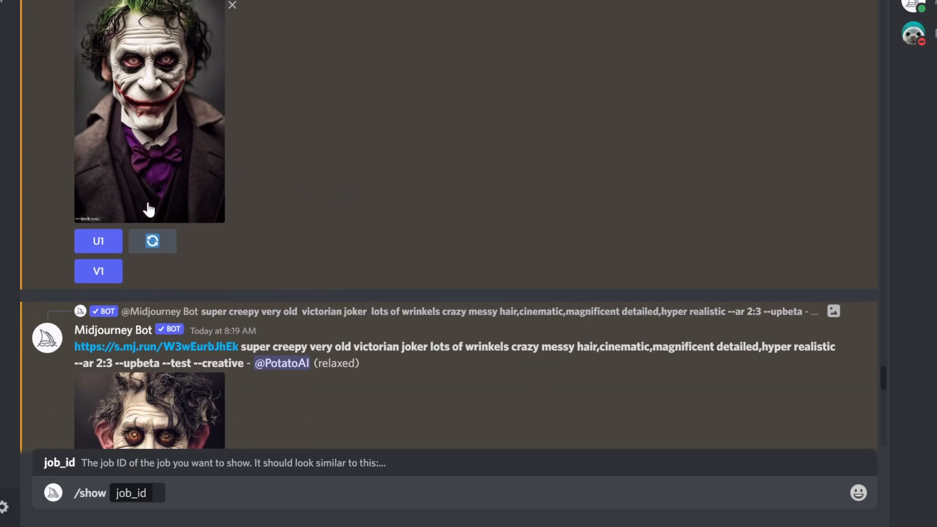
{"action": "scroll", "scroll_direction": "down", "scroll_amount": 3}
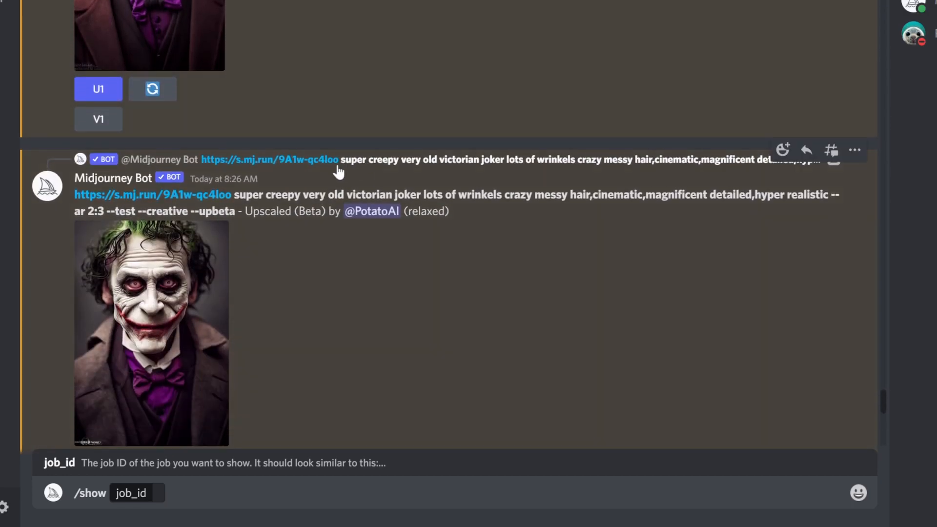
Step: Reach the 8:43 Upscaled (Beta) joker portrait with the bloody red grin
{"action": "scroll", "scroll_direction": "down", "scroll_amount": 3}
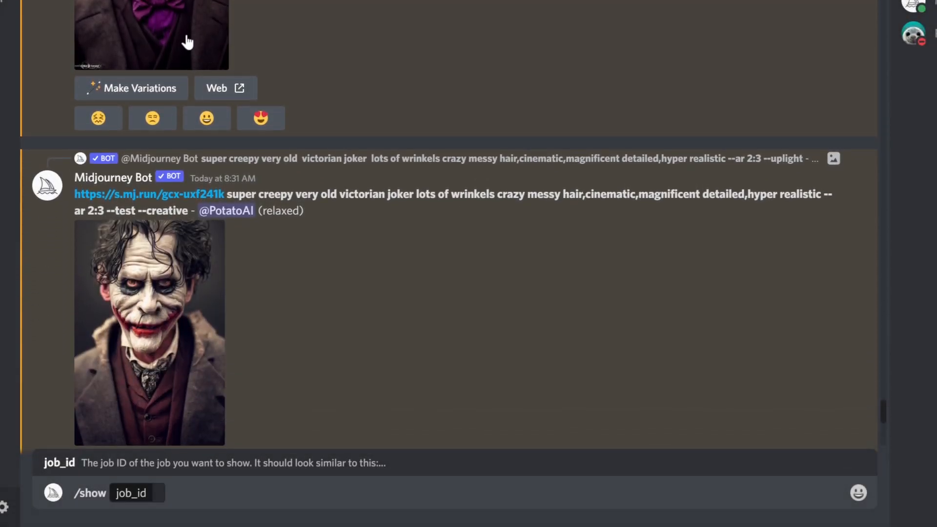
{"action": "left_click", "coordinate": [151, 33]}
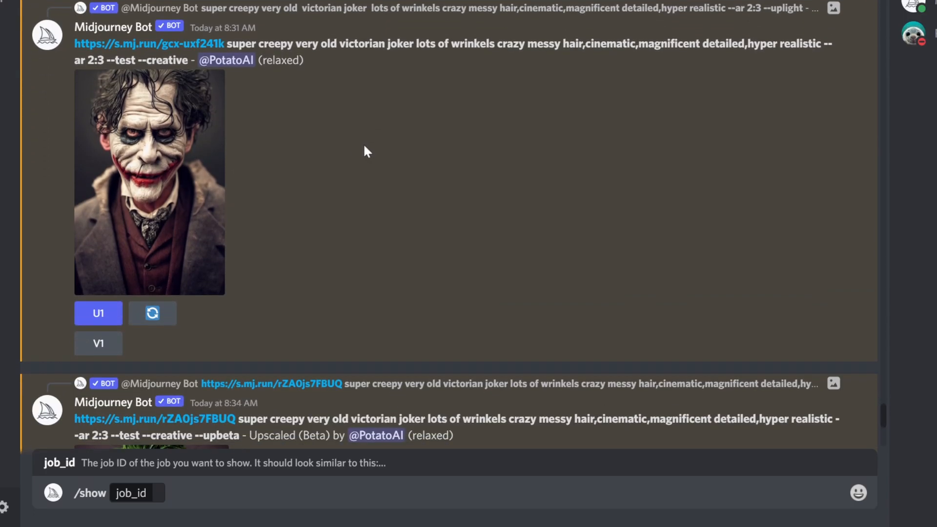
{"action": "left_click", "coordinate": [149, 182]}
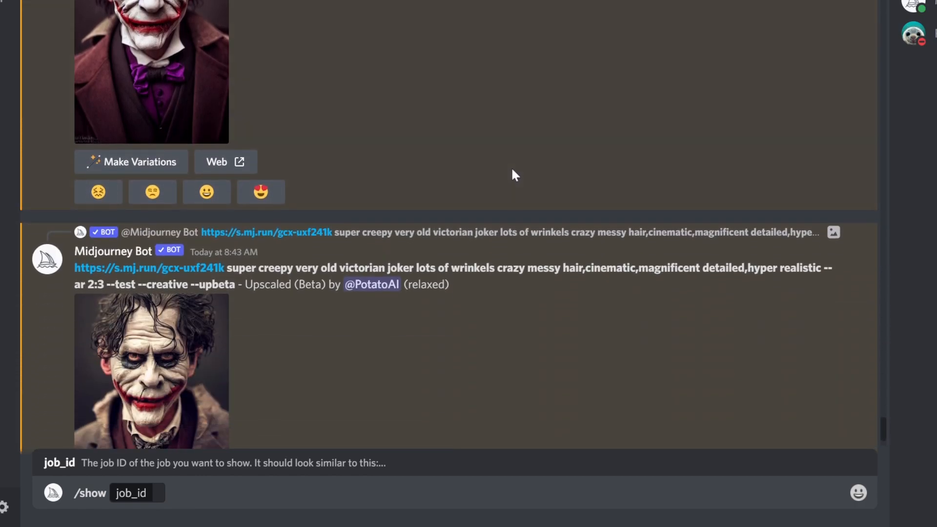
{"action": "scroll", "scroll_direction": "down", "scroll_amount": 3}
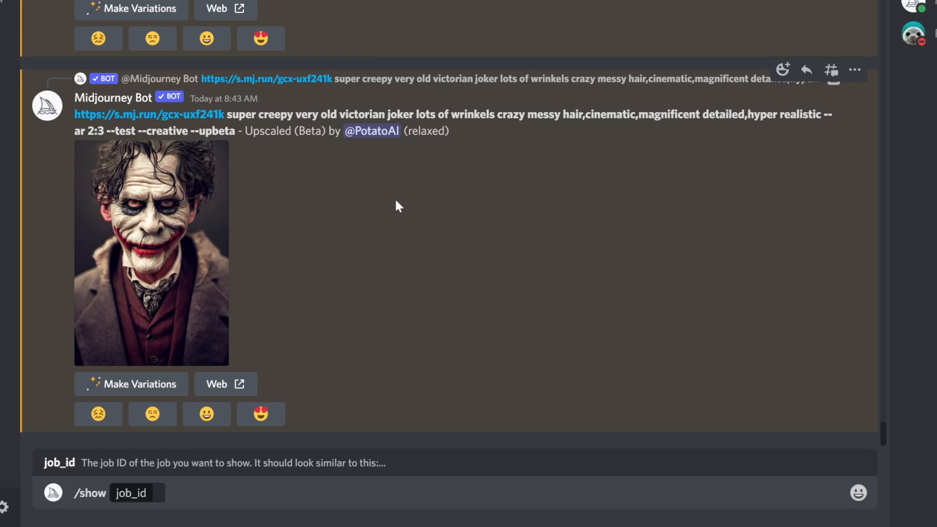
Step: Scroll back up to the 8:16 green-haired joker with the purple bow tie
{"action": "scroll", "scroll_direction": "up", "scroll_amount": 3}
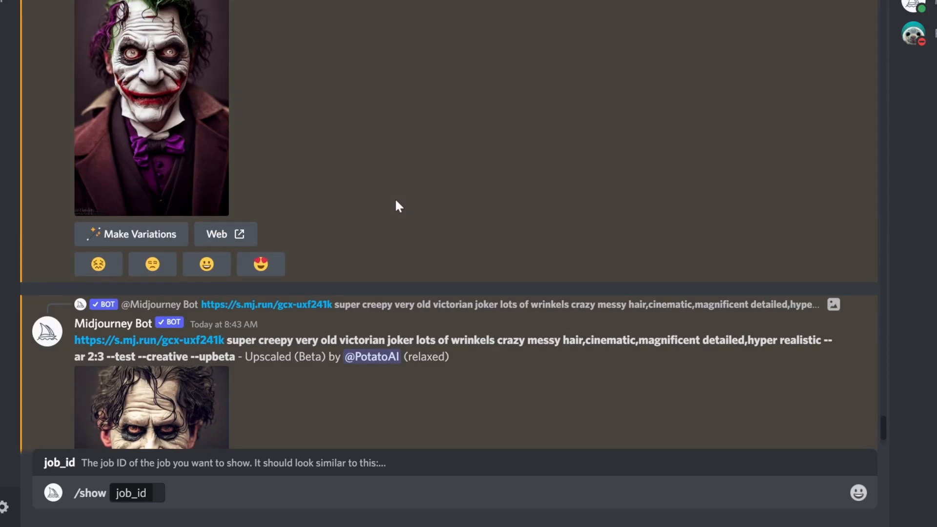
{"action": "scroll", "scroll_direction": "down", "scroll_amount": 3}
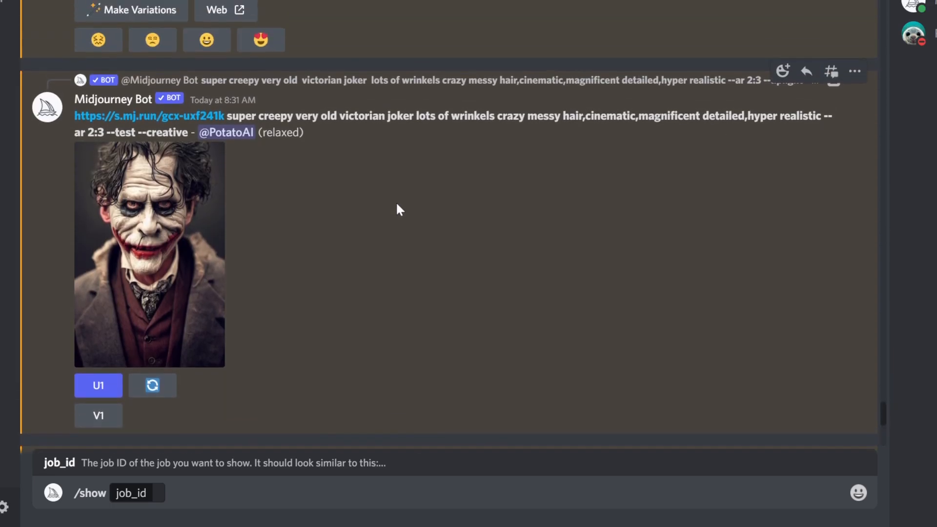
{"action": "scroll", "scroll_direction": "up", "scroll_amount": 3}
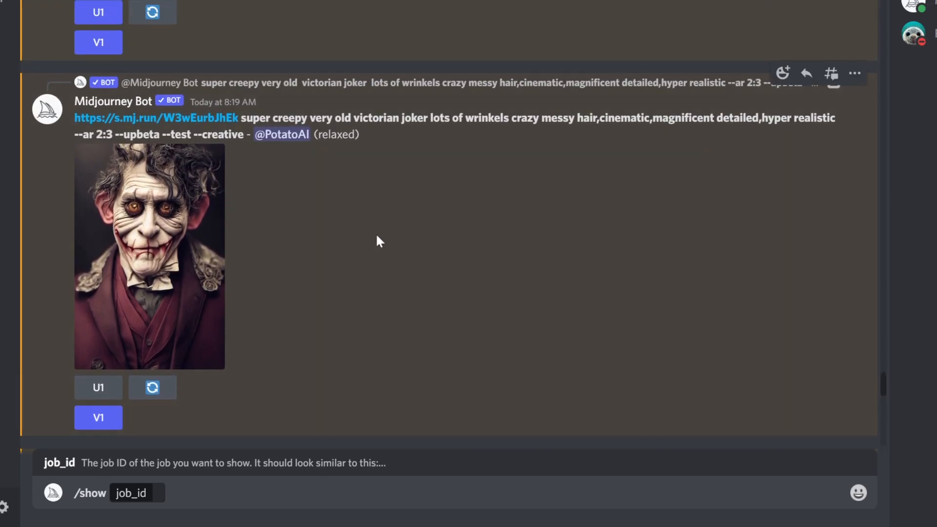
{"action": "scroll", "scroll_direction": "up", "scroll_amount": 3}
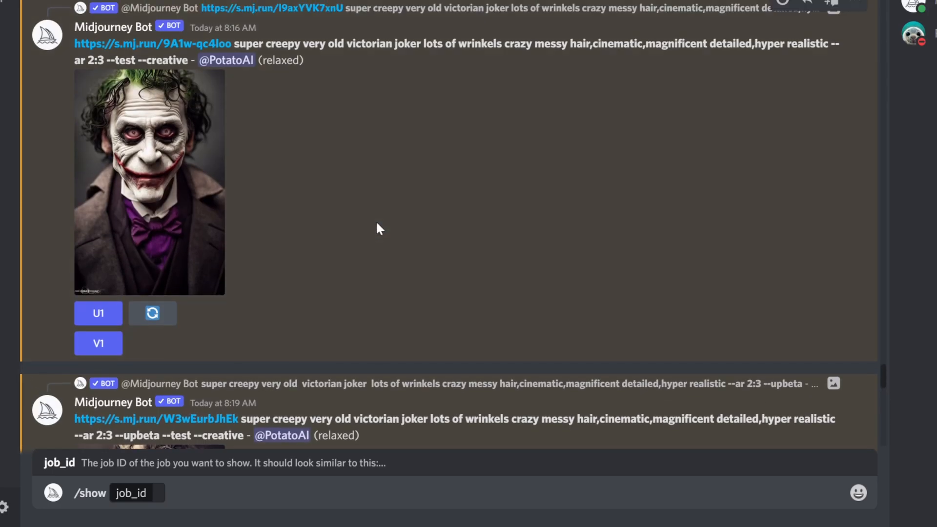
{"action": "mouse_move", "coordinate": [371, 217]}
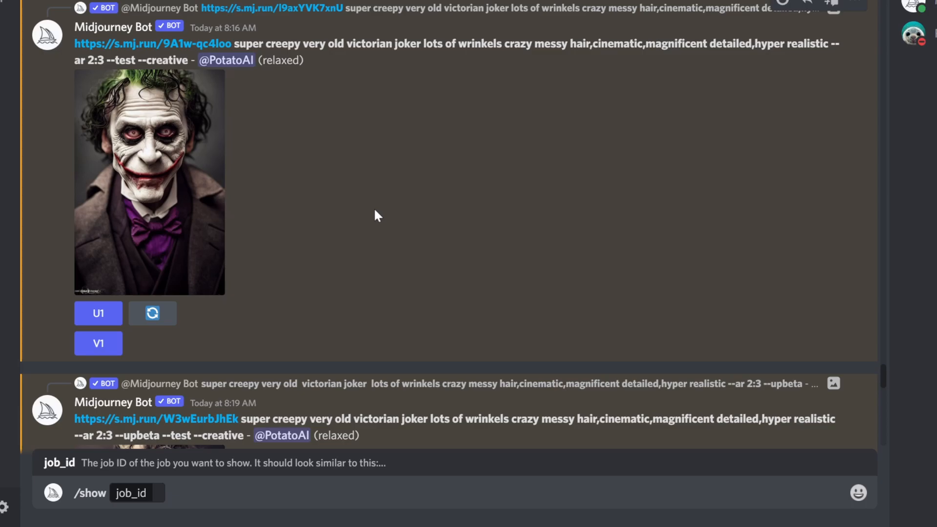
{"action": "mouse_move", "coordinate": [343, 198]}
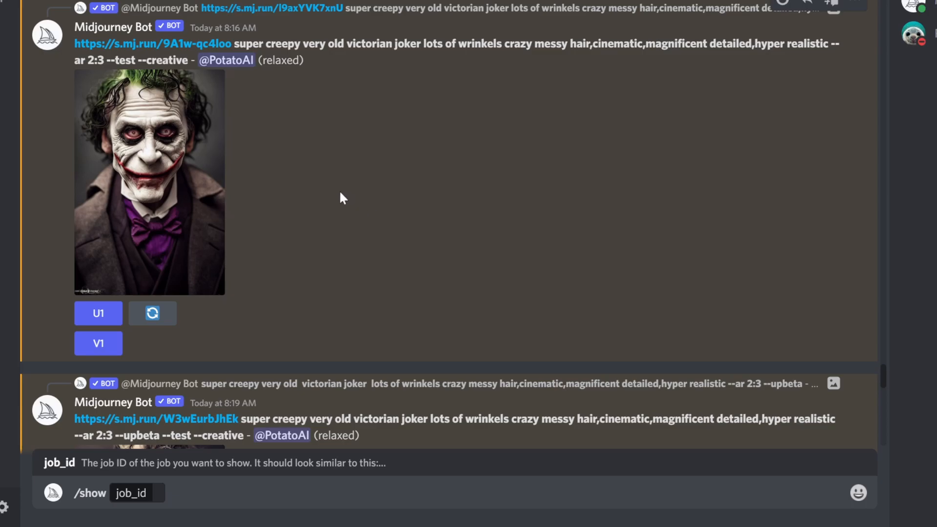